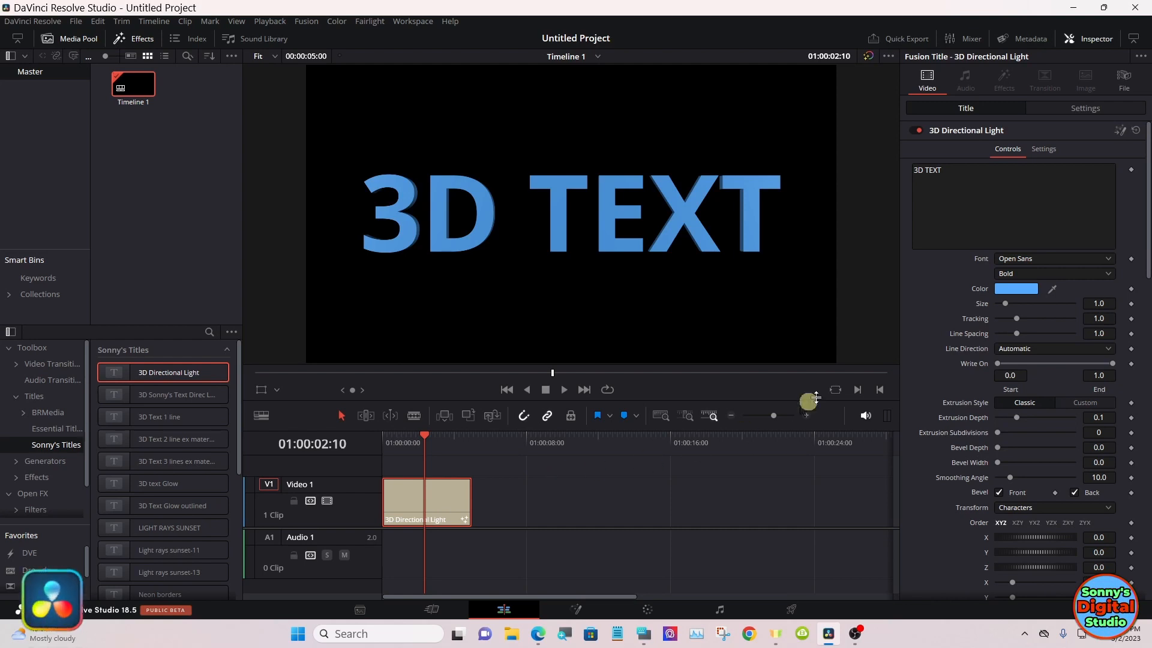
- Set the title's shading Type to Image, sourced from a Brush, and browse the colour brush list
{"action": "scroll", "scroll_direction": "down", "scroll_amount": 3}
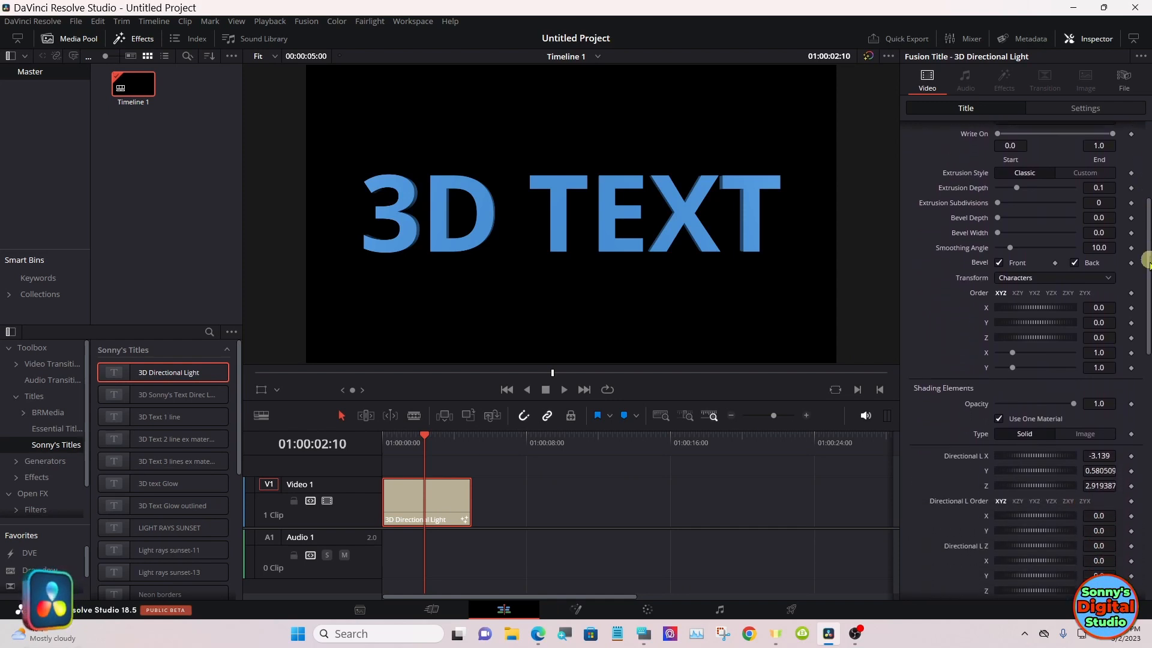
{"action": "scroll", "scroll_direction": "down", "scroll_amount": 3}
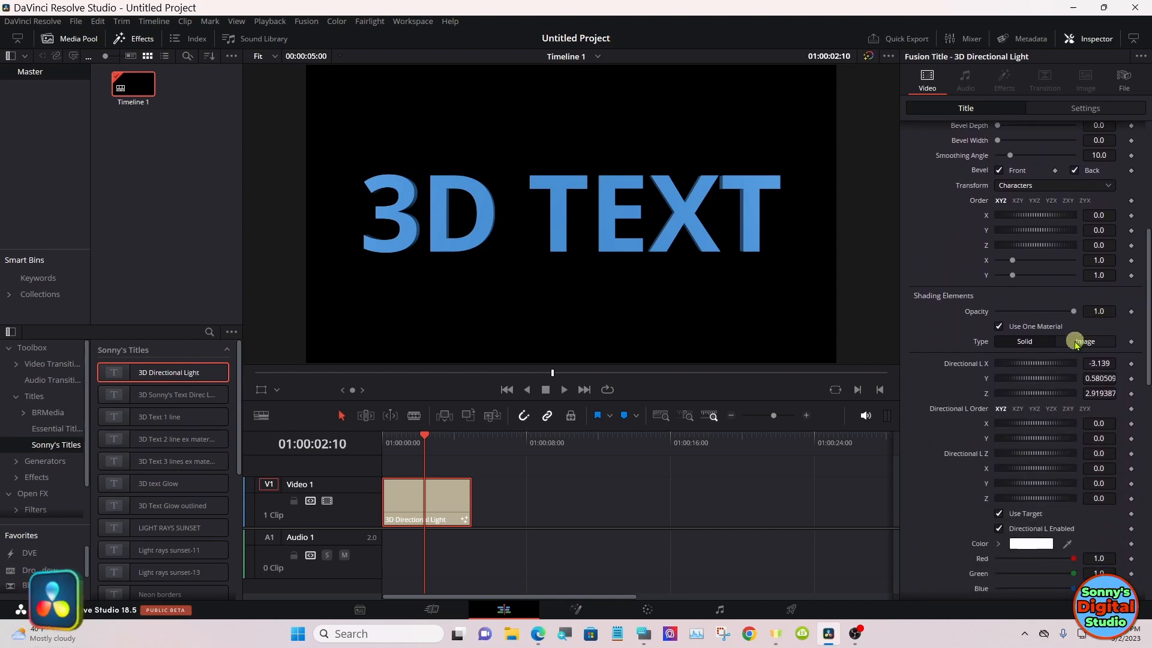
{"action": "left_click", "coordinate": [1086, 341]}
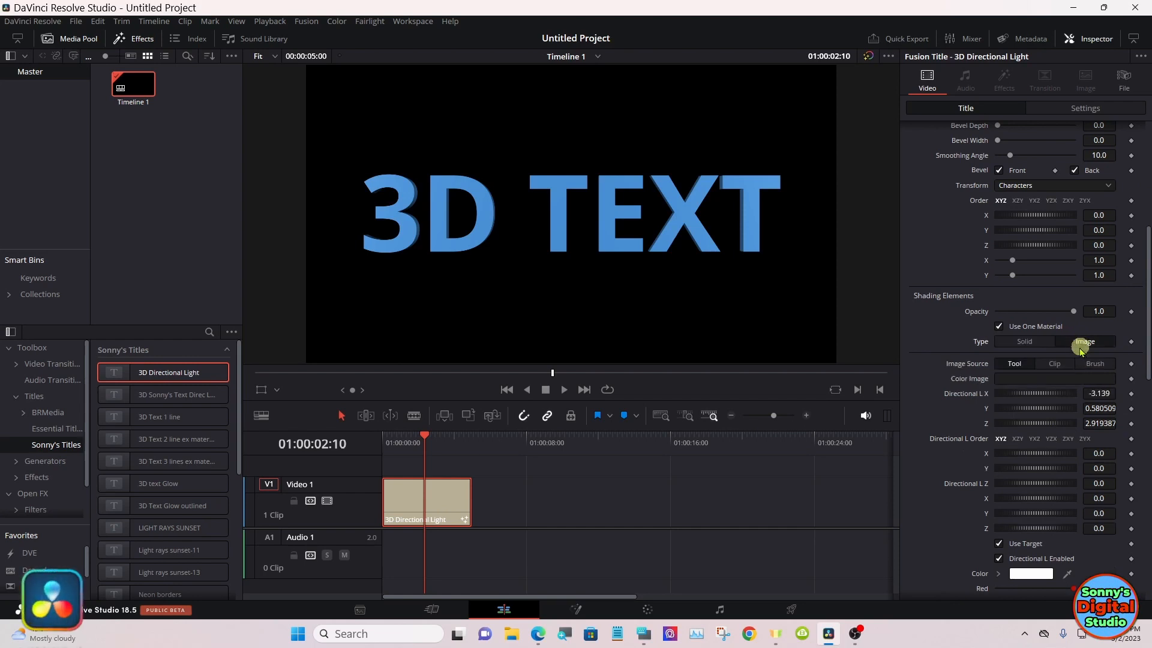
{"action": "left_click", "coordinate": [1096, 362]}
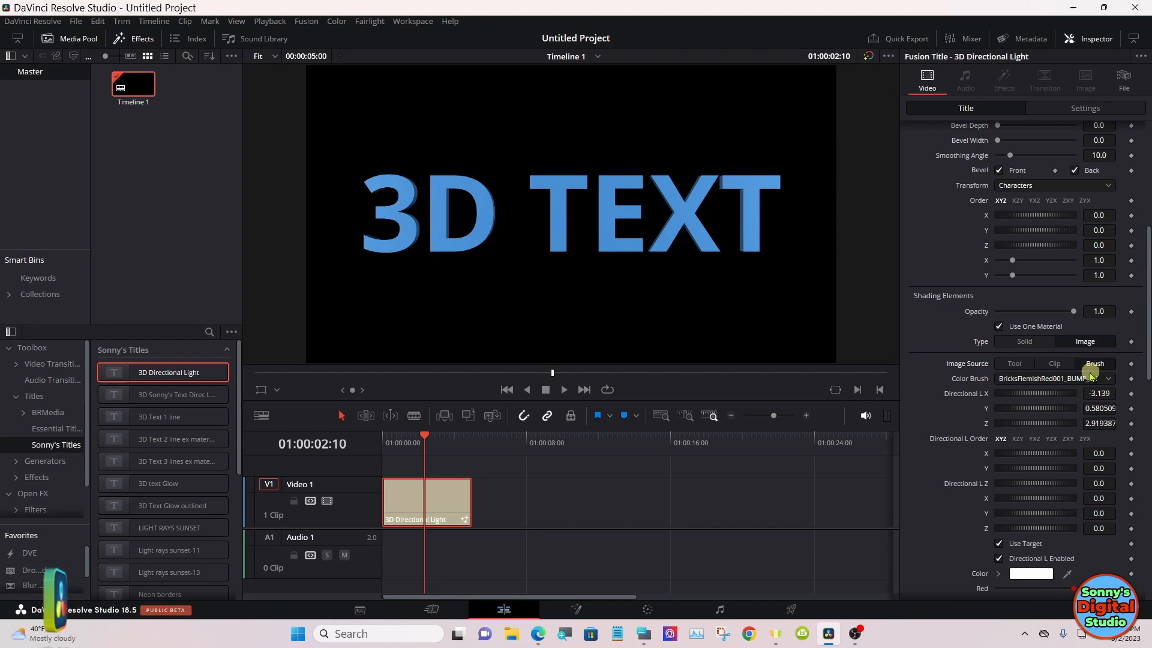
{"action": "left_click", "coordinate": [1105, 378]}
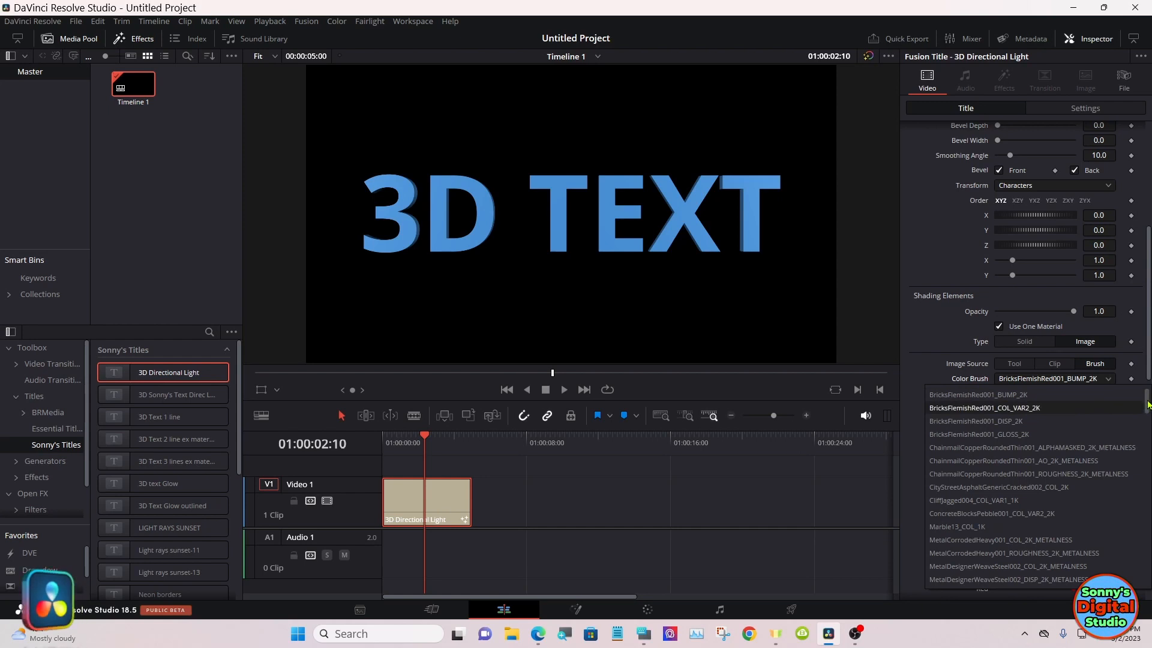
{"action": "scroll", "scroll_direction": "down", "scroll_amount": 3}
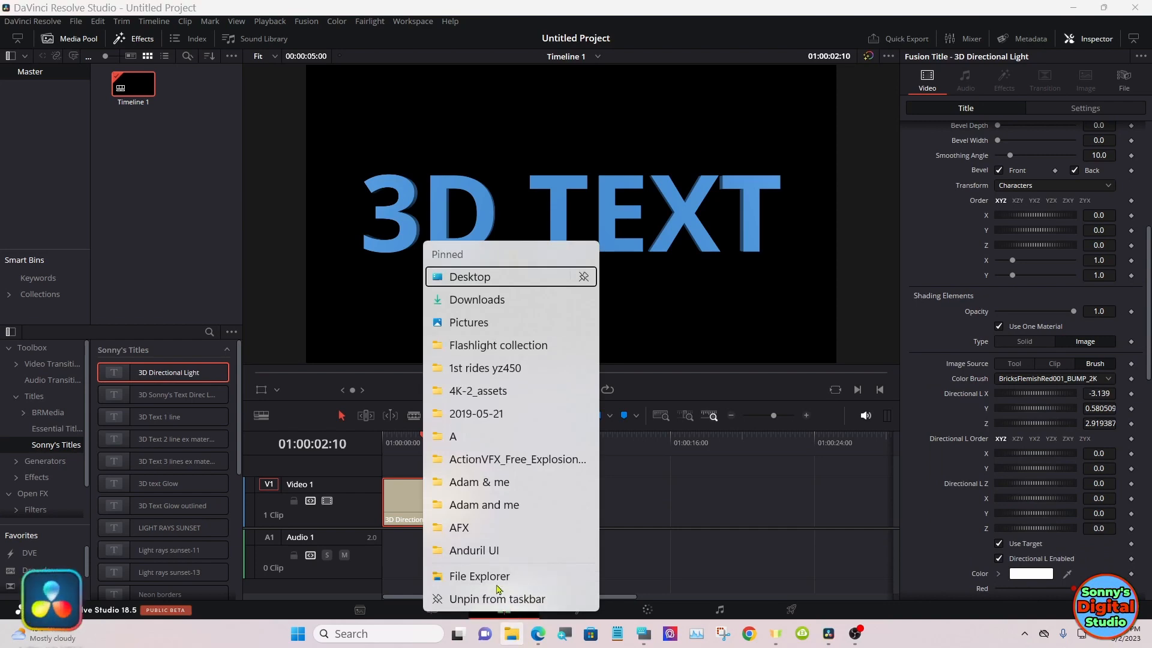
- Browse in File Explorer to C:\Program Files\Blackmagic Design\DaVinci Resolve
{"action": "left_click", "coordinate": [479, 575]}
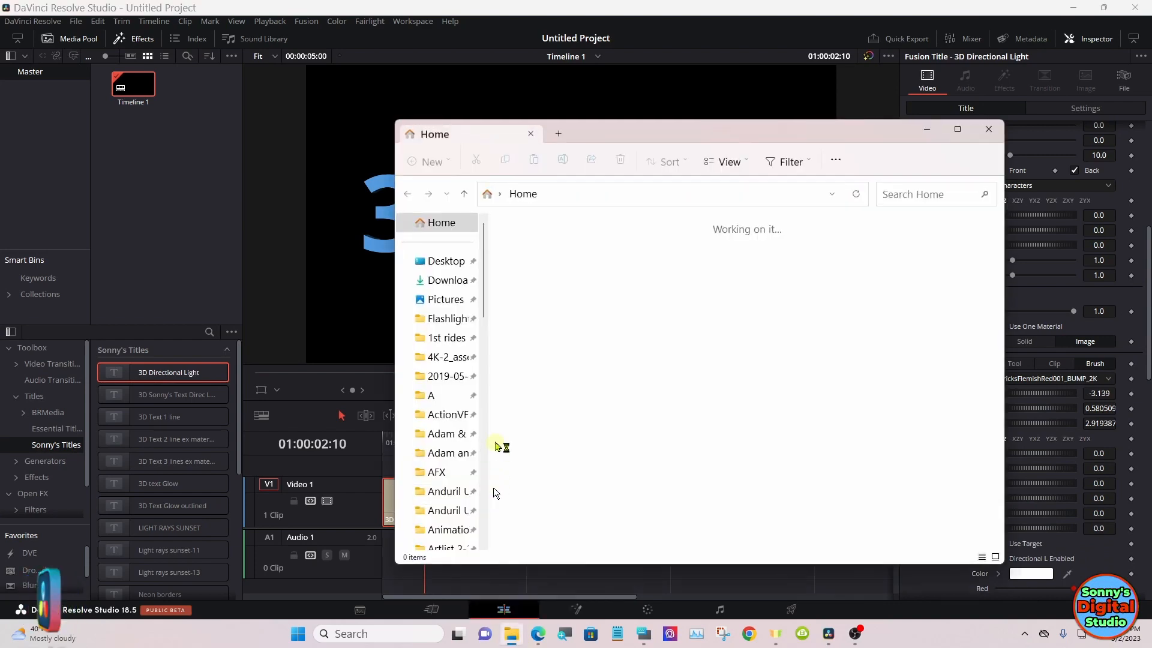
{"action": "left_click", "coordinate": [444, 433]}
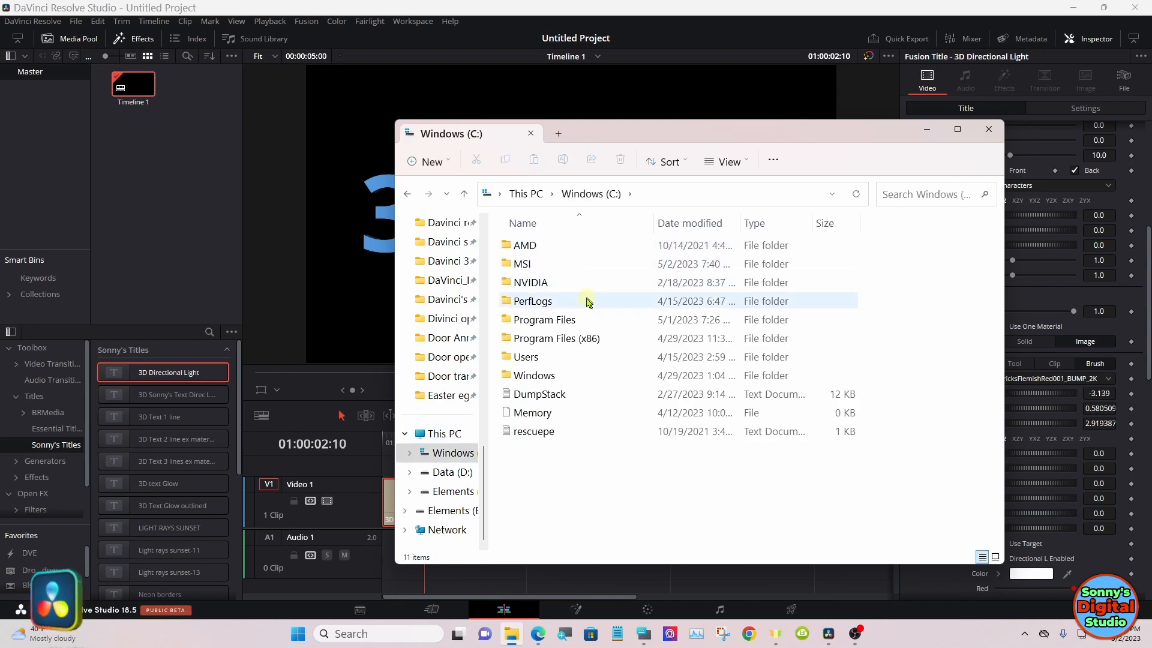
{"action": "double_click", "coordinate": [543, 319]}
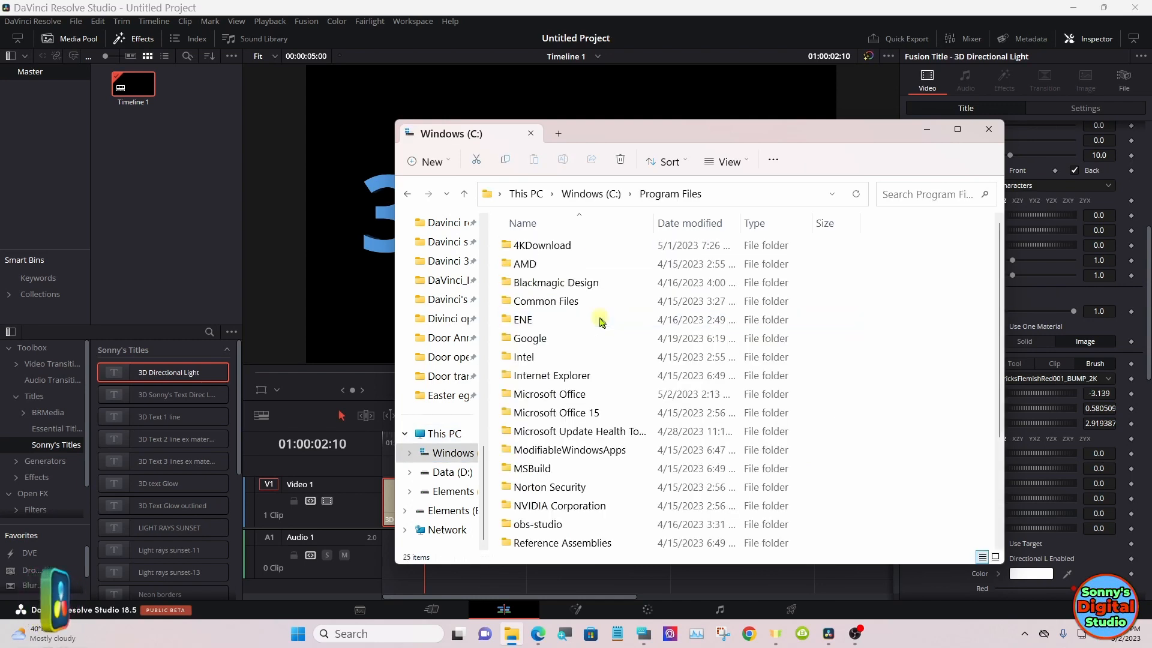
{"action": "left_click", "coordinate": [545, 301]}
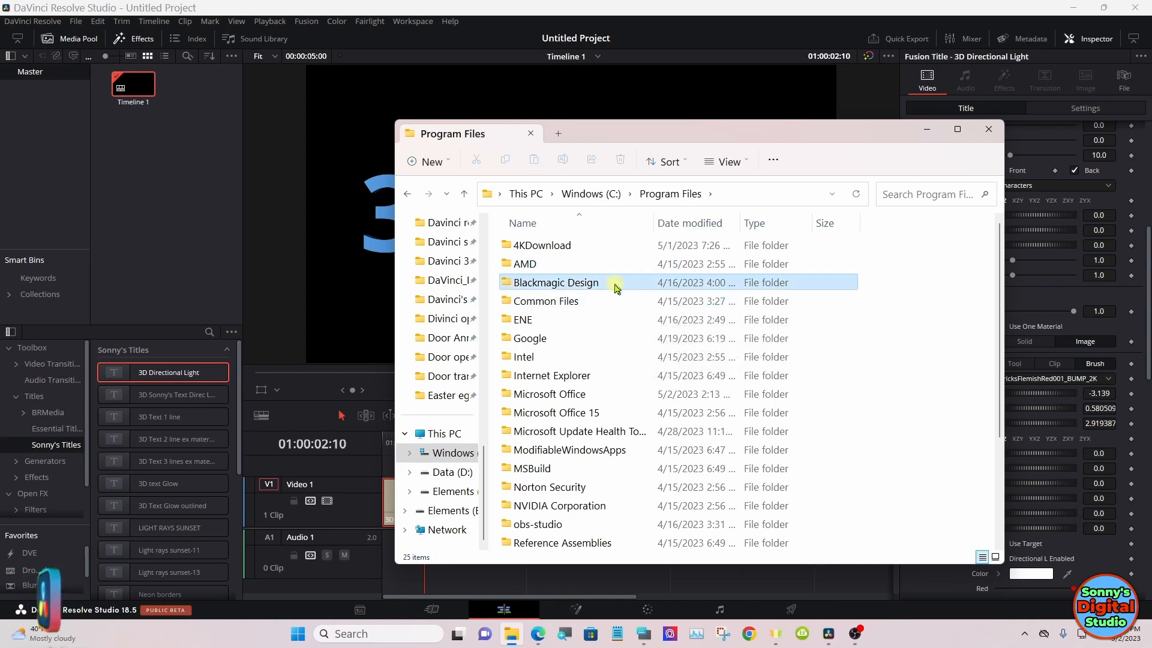
{"action": "double_click", "coordinate": [556, 282]}
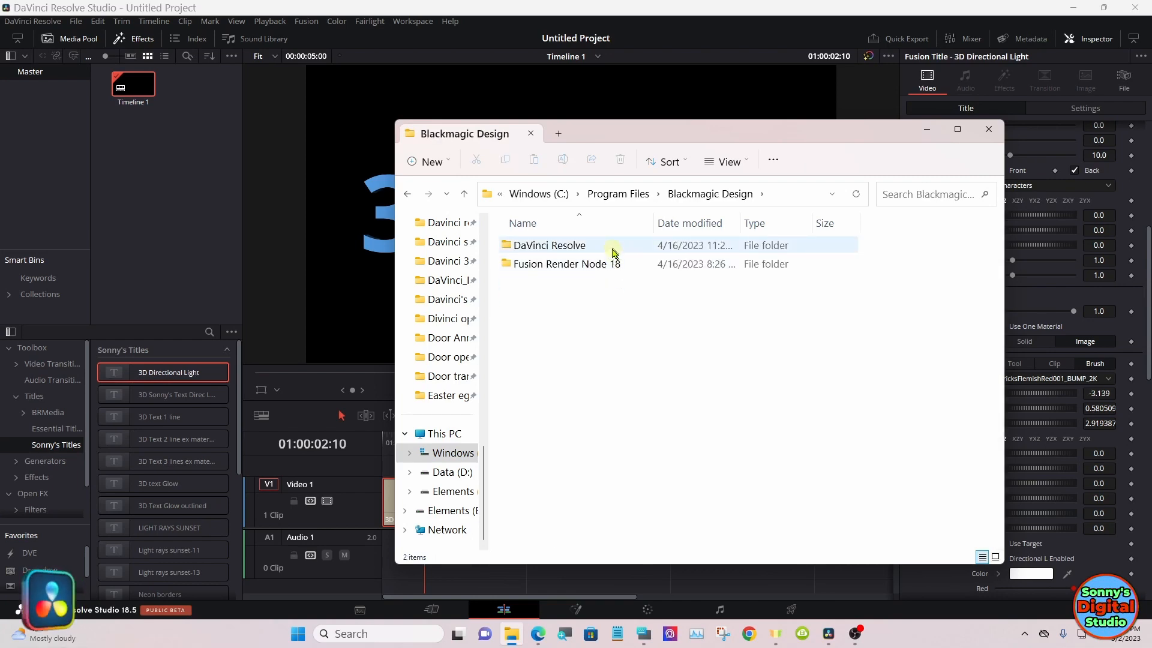
{"action": "double_click", "coordinate": [549, 245]}
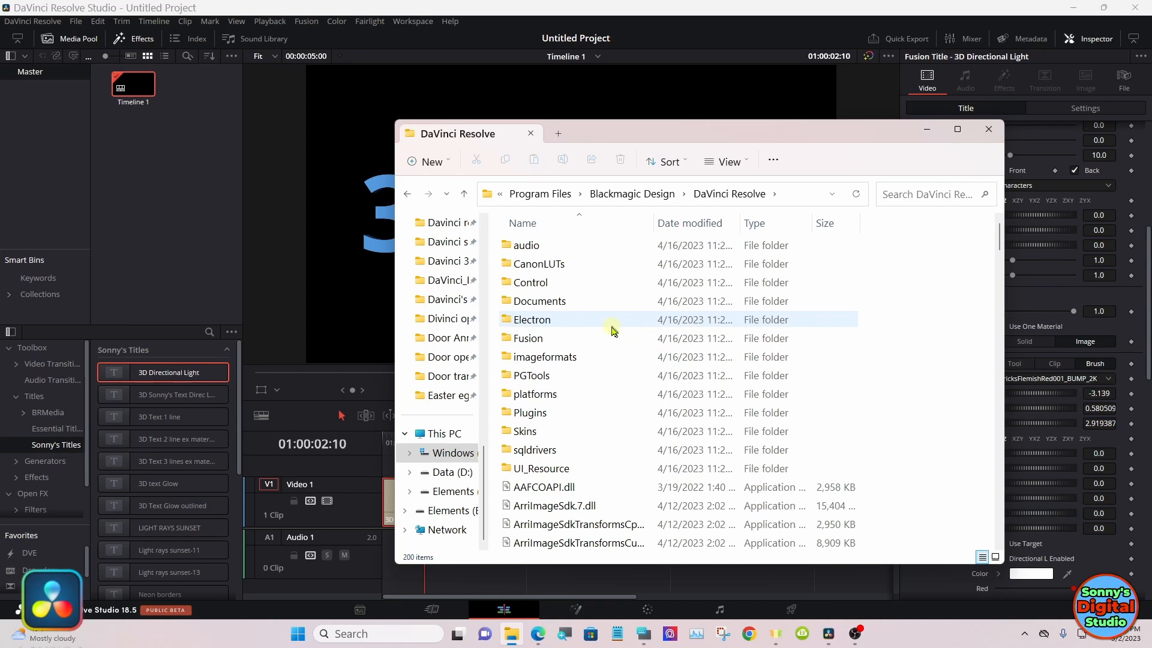
- Reach the Fusion\Brushes folder and look through its 64 texture images
{"action": "double_click", "coordinate": [528, 338]}
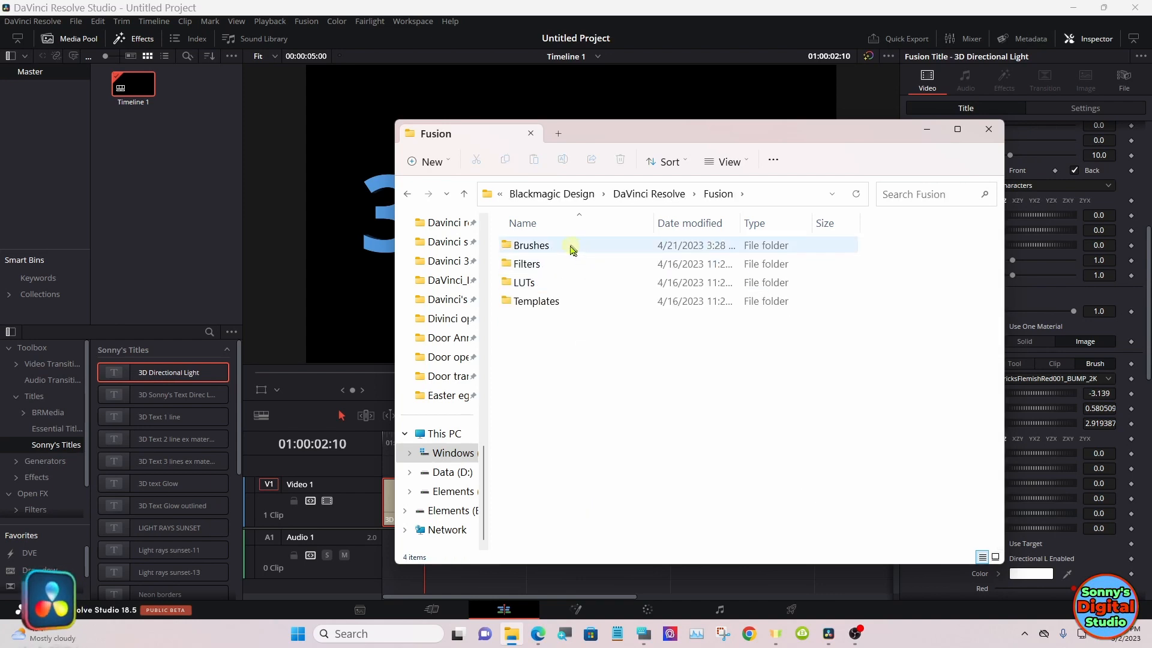
{"action": "double_click", "coordinate": [531, 245]}
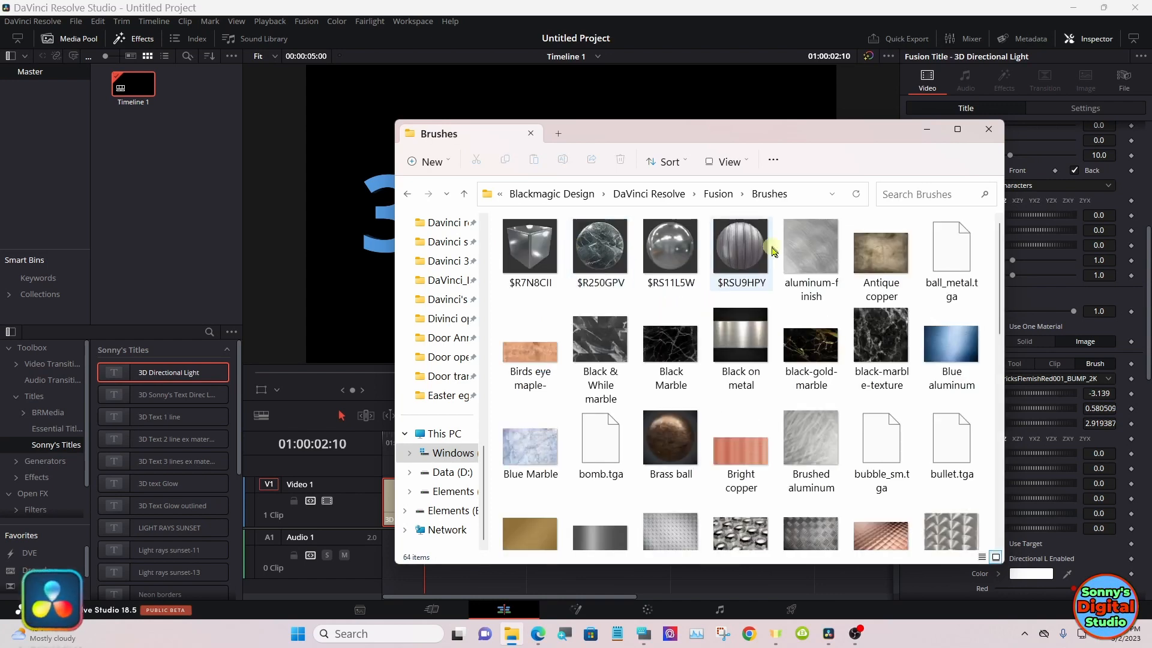
{"action": "scroll", "scroll_direction": "down", "scroll_amount": 3}
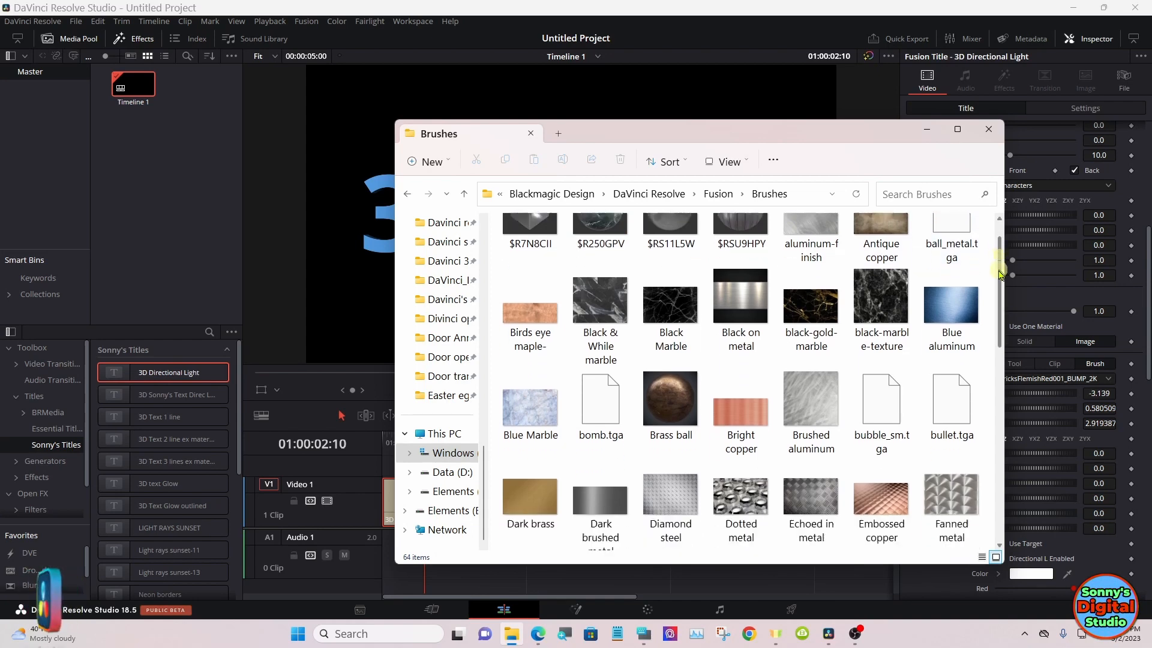
{"action": "scroll", "scroll_direction": "down", "scroll_amount": 3}
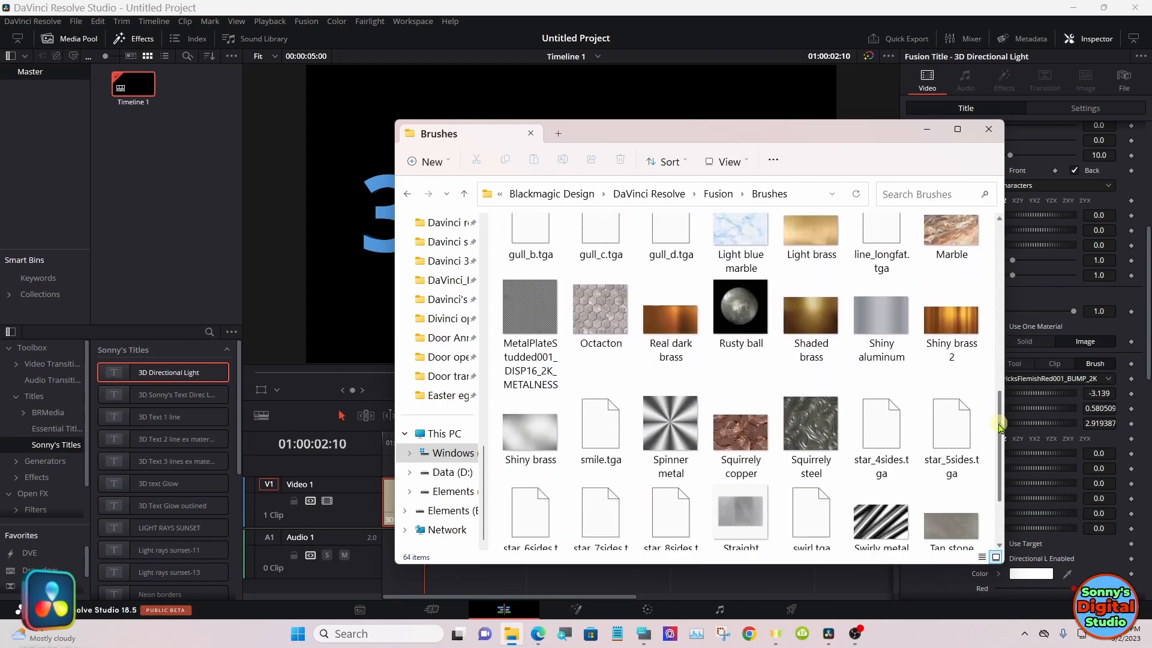
{"action": "scroll", "scroll_direction": "down", "scroll_amount": 3}
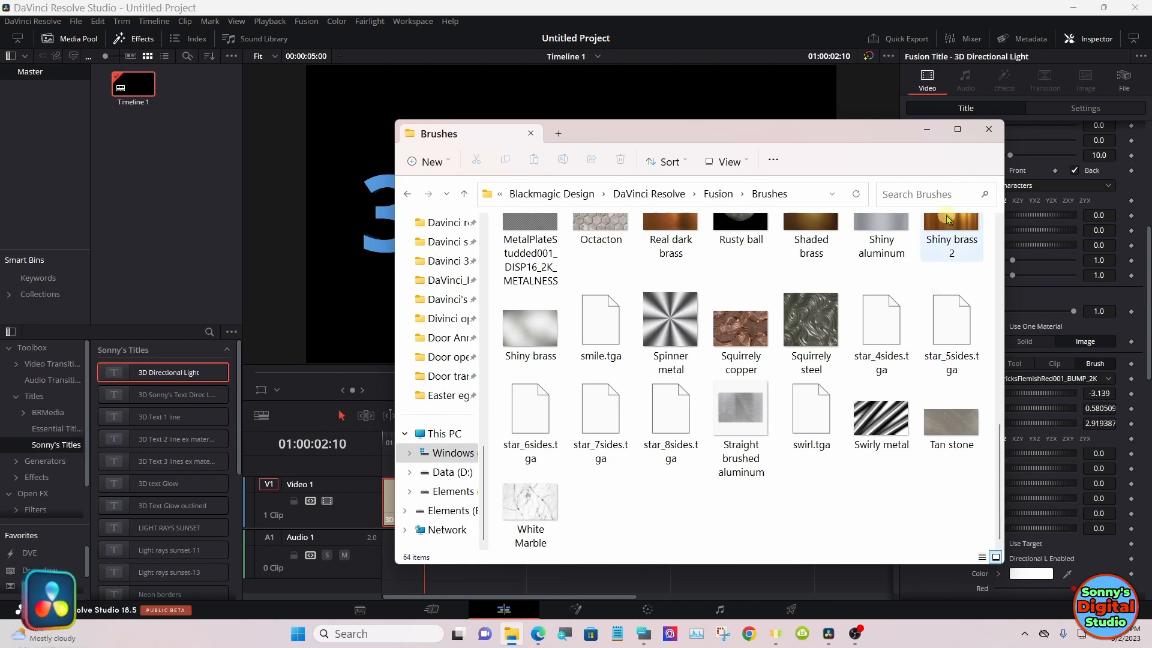
{"action": "left_click", "coordinate": [987, 130]}
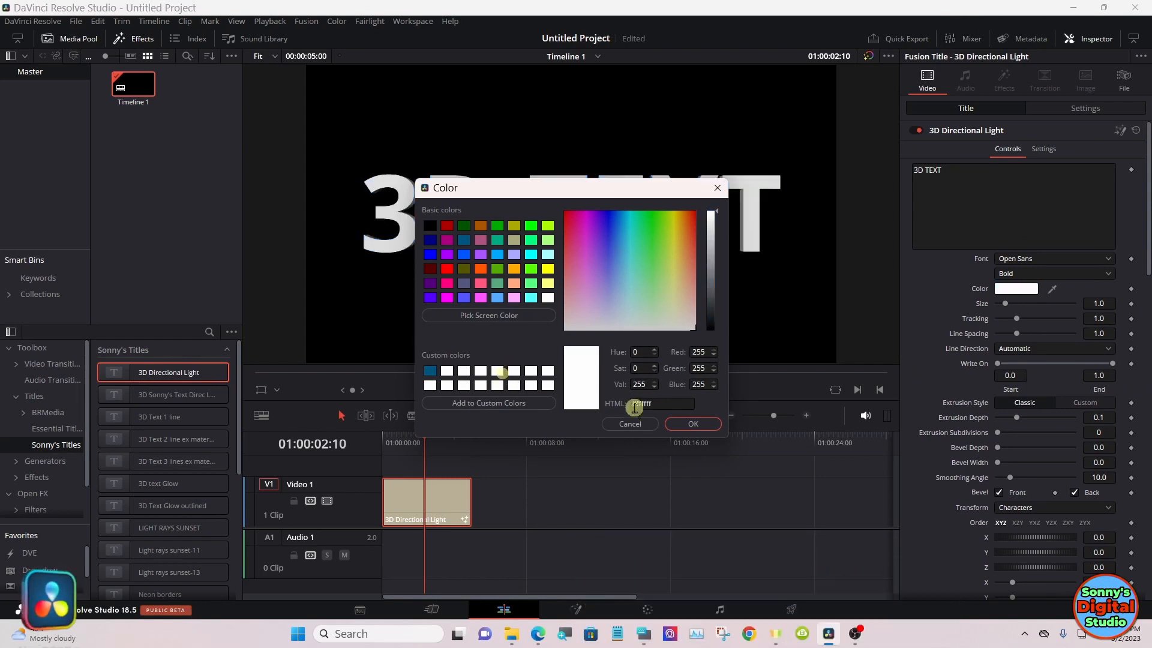
- Confirm white (ffffff) as the text colour and reopen the Color Brush list
{"action": "left_click", "coordinate": [691, 424]}
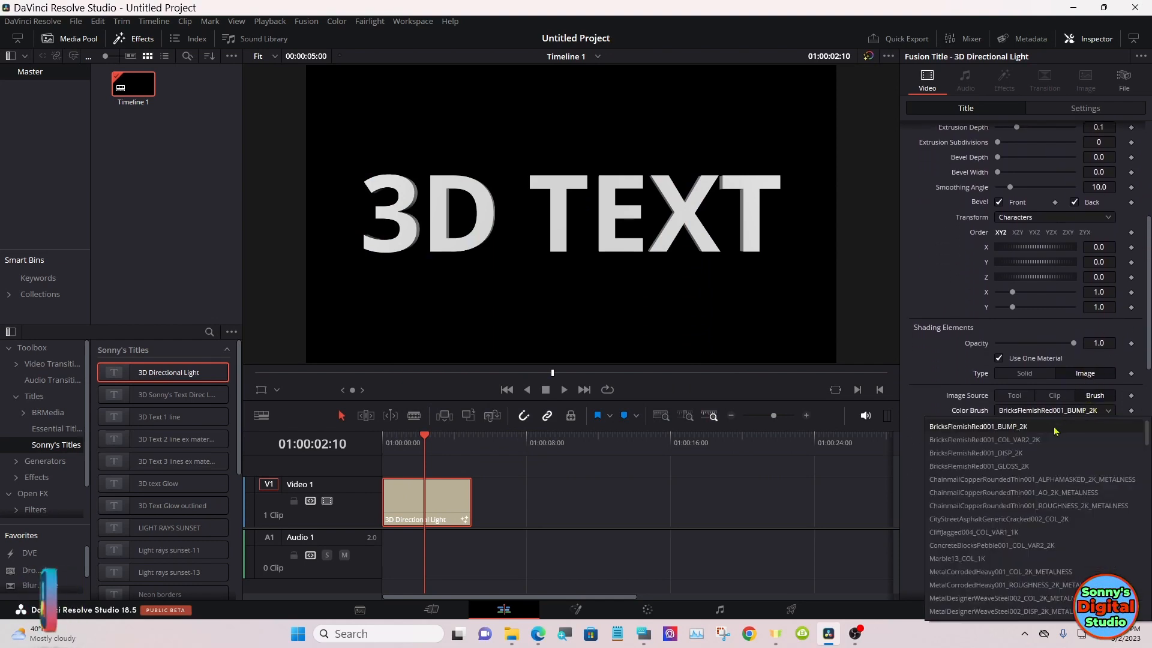
{"action": "left_click", "coordinate": [980, 426]}
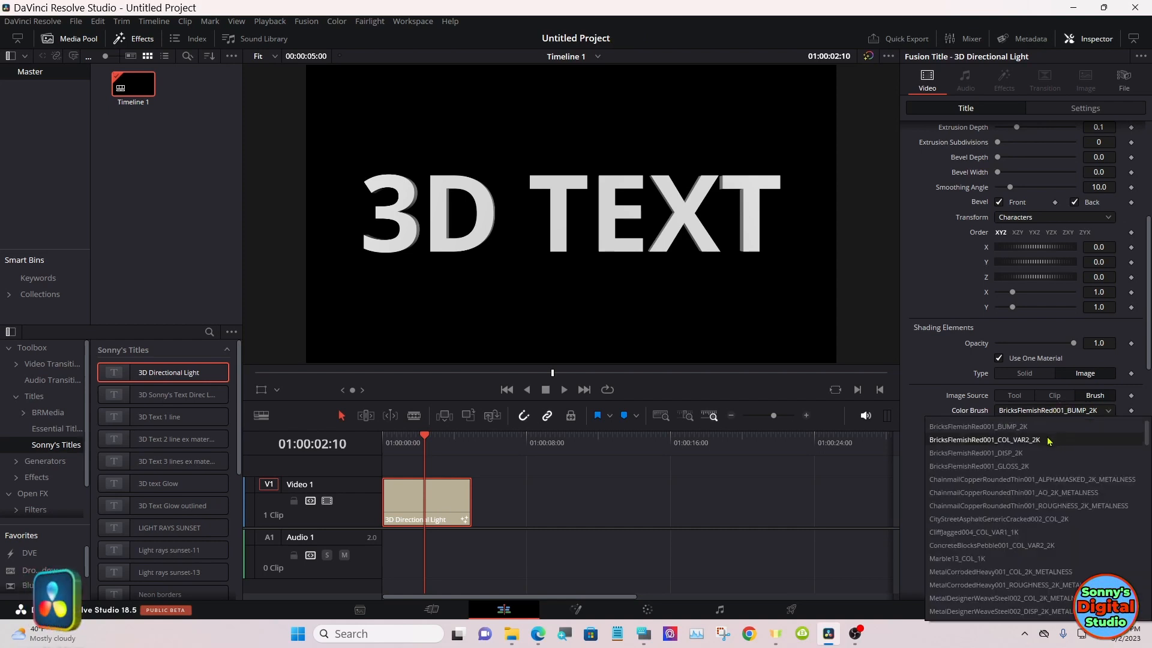
- Apply BricksFlemishRed001_COL_VAR2_2K to the letters and lower the Directional L Intensity
{"action": "left_click", "coordinate": [982, 440]}
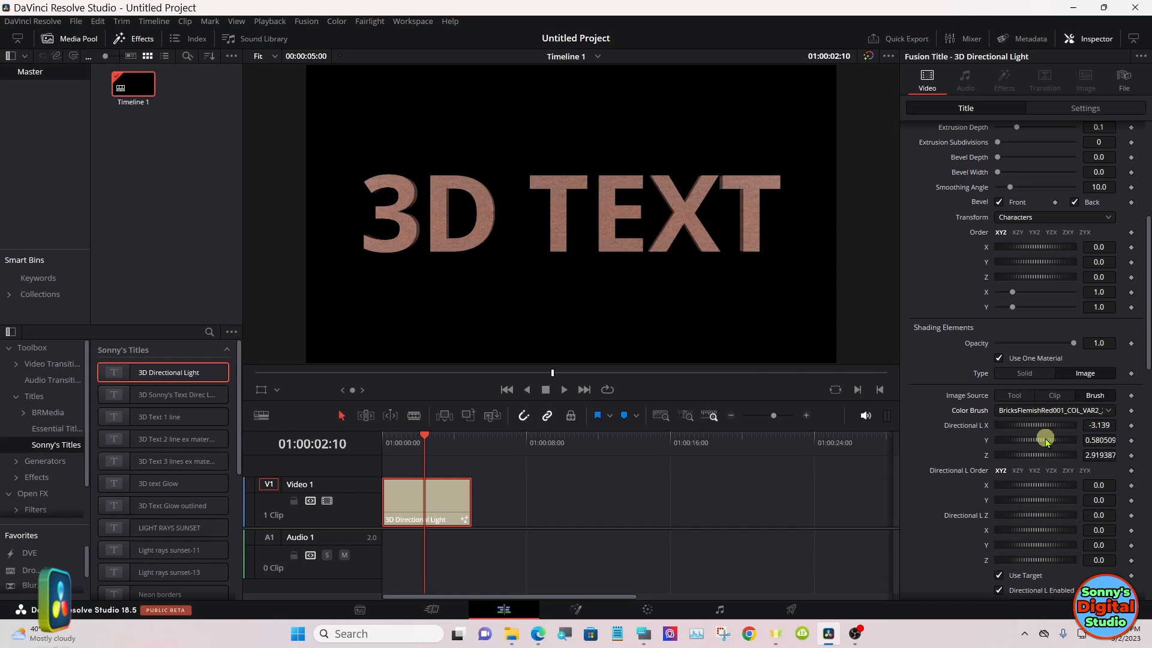
{"action": "left_click", "coordinate": [1051, 410]}
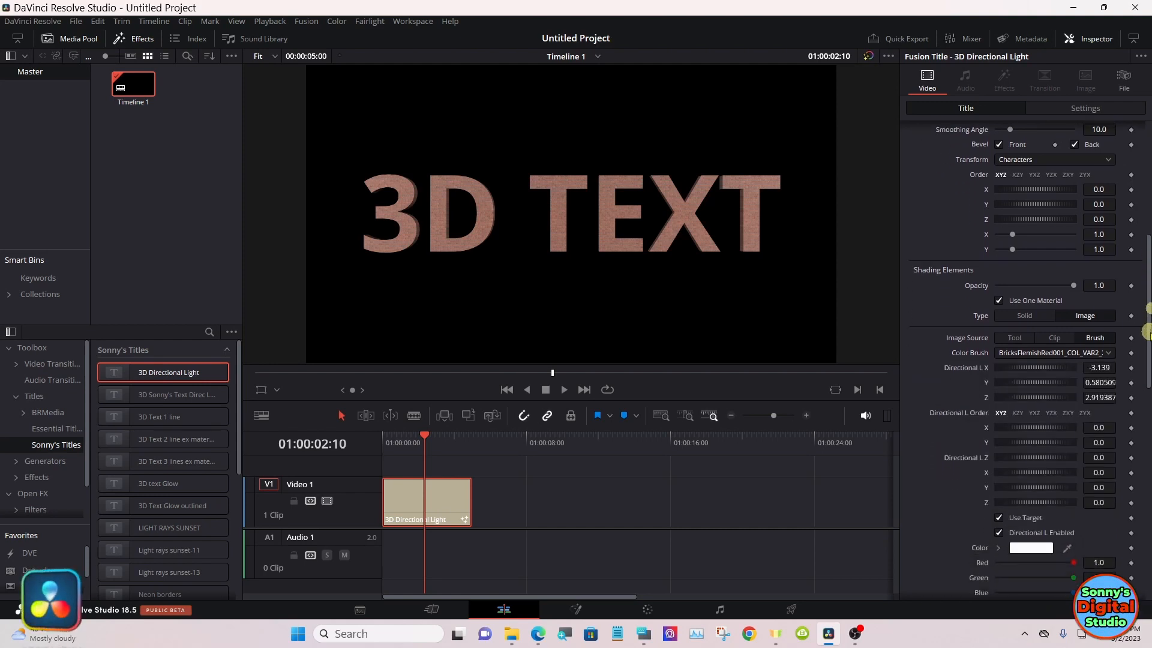
{"action": "scroll", "scroll_direction": "down", "scroll_amount": 3}
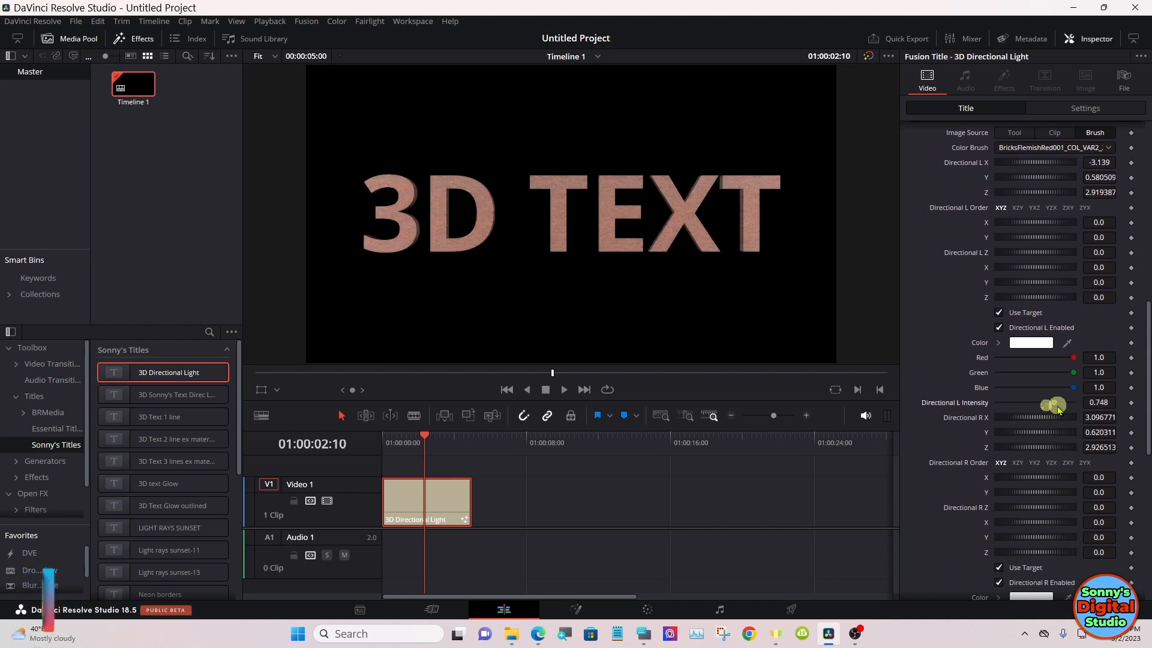
{"action": "left_click_drag", "start_coordinate": [1055, 405], "coordinate": [1041, 405]}
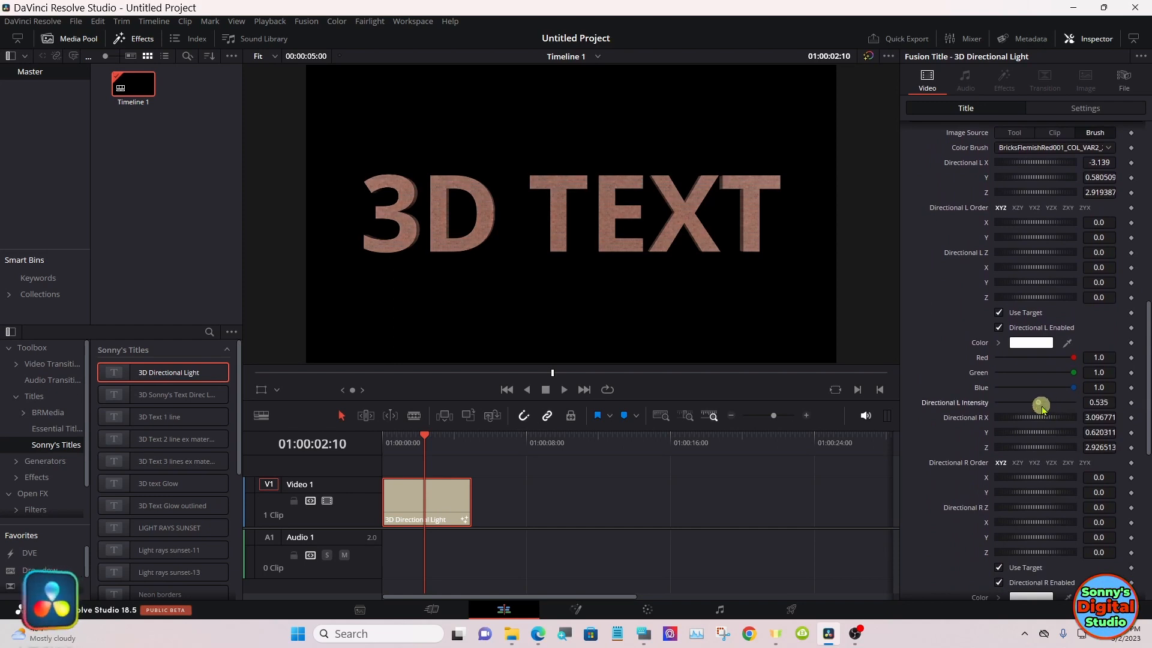
{"action": "left_click_drag", "start_coordinate": [1041, 404], "coordinate": [1047, 404]}
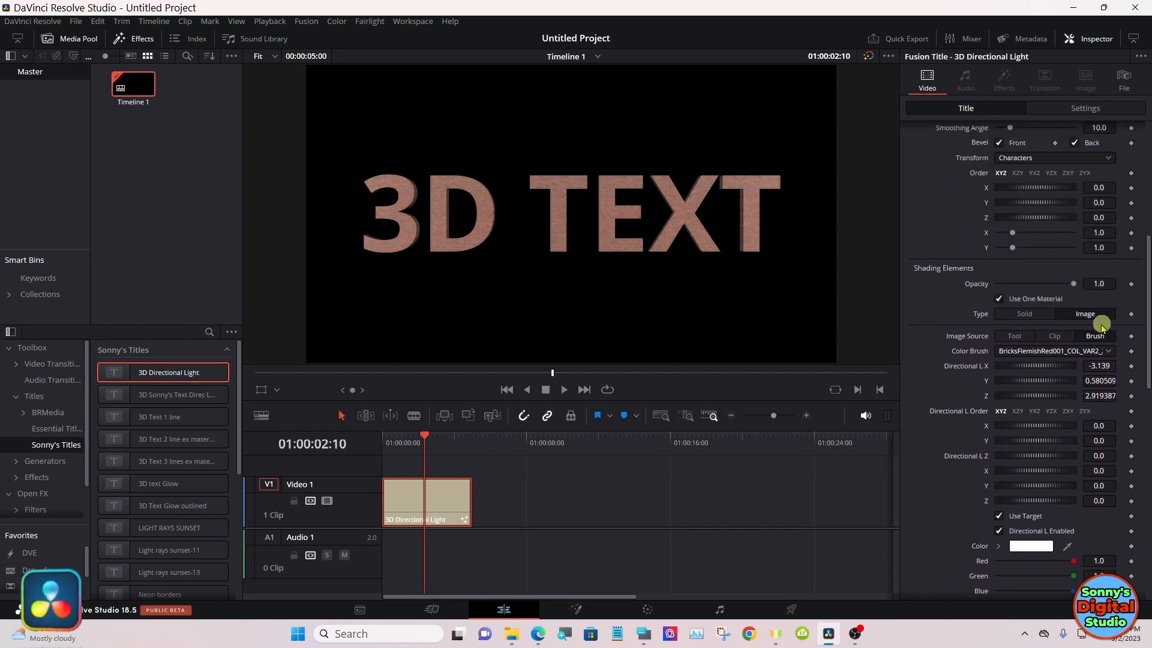
- Switch to the BricksFlemishRed001_GLOSS_2K brush and settle the directional light intensity around 0.6
{"action": "left_click", "coordinate": [1051, 351]}
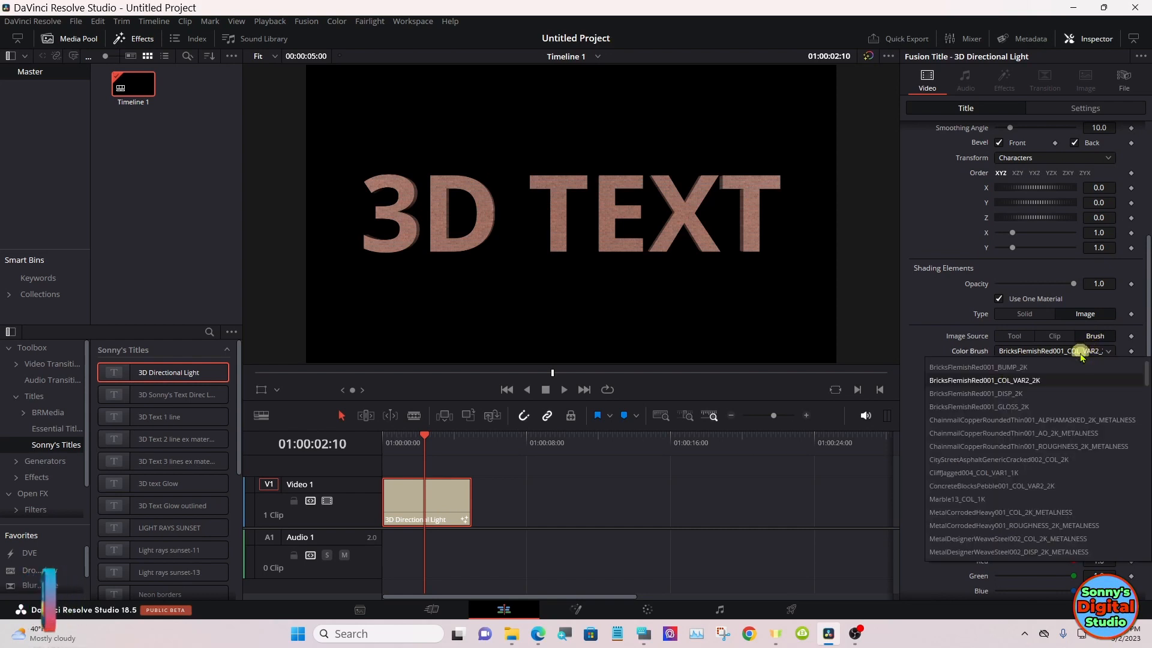
{"action": "mouse_move", "coordinate": [973, 473]}
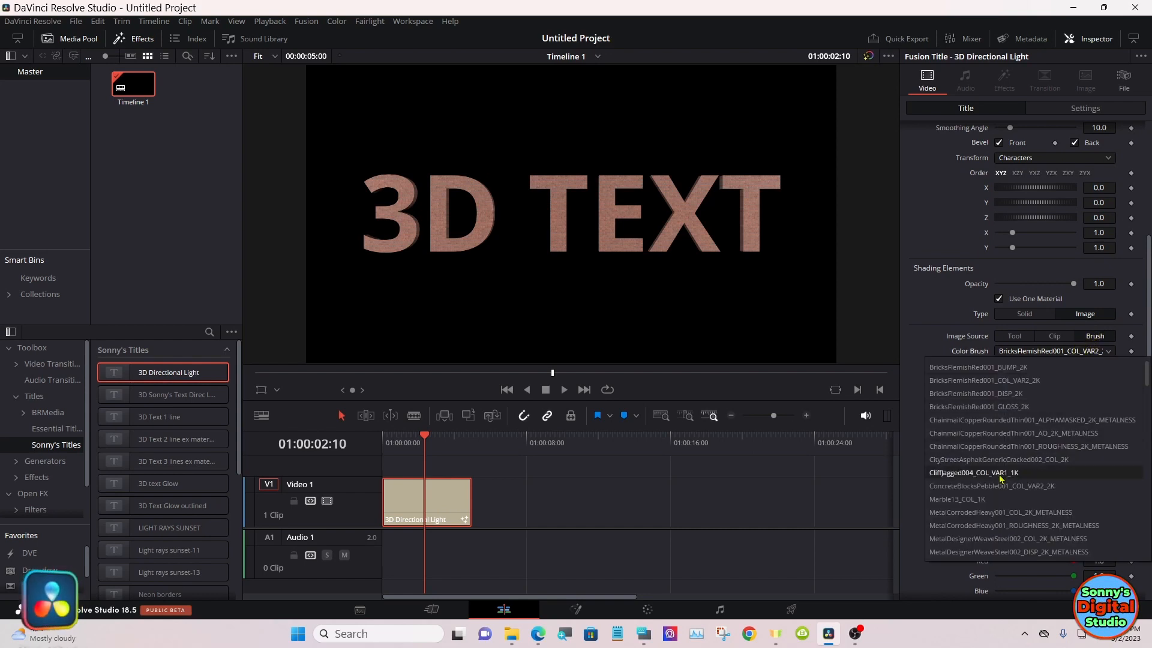
{"action": "left_click", "coordinate": [973, 473]}
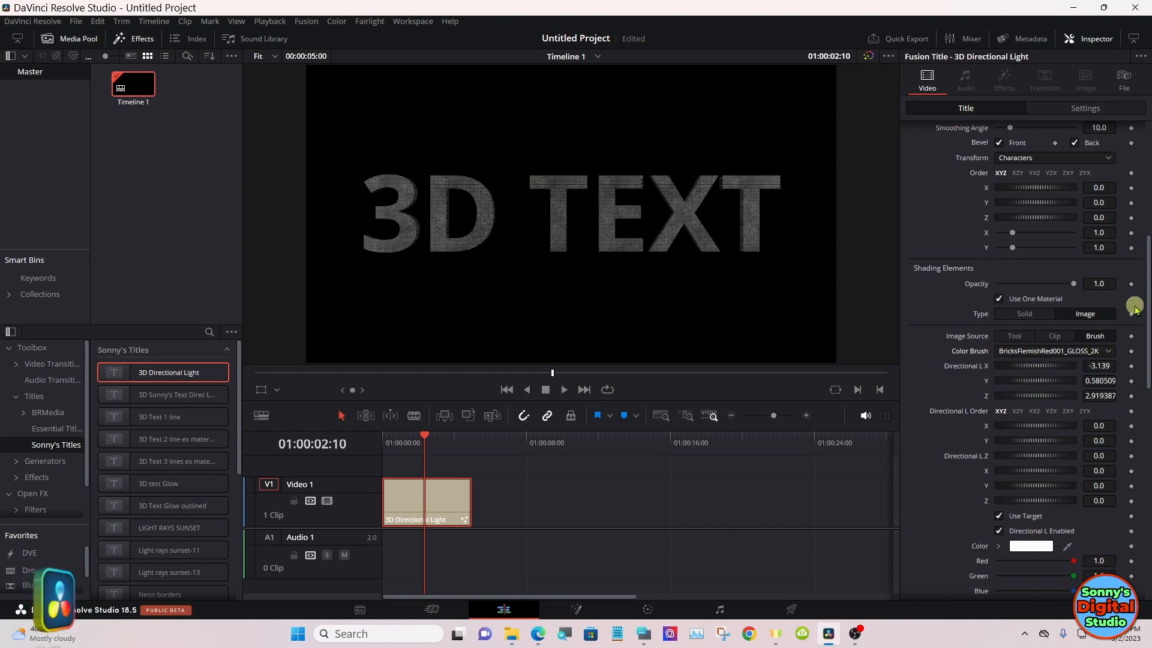
{"action": "scroll", "scroll_direction": "down", "scroll_amount": 3}
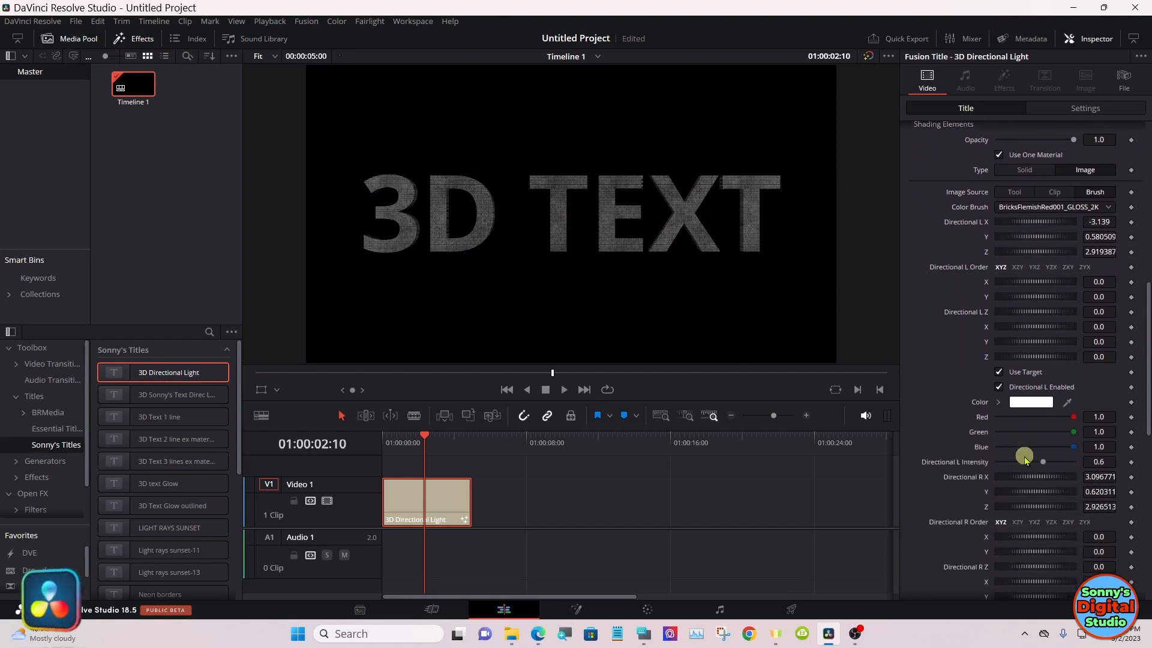
{"action": "left_click_drag", "start_coordinate": [1024, 461], "coordinate": [1066, 460]}
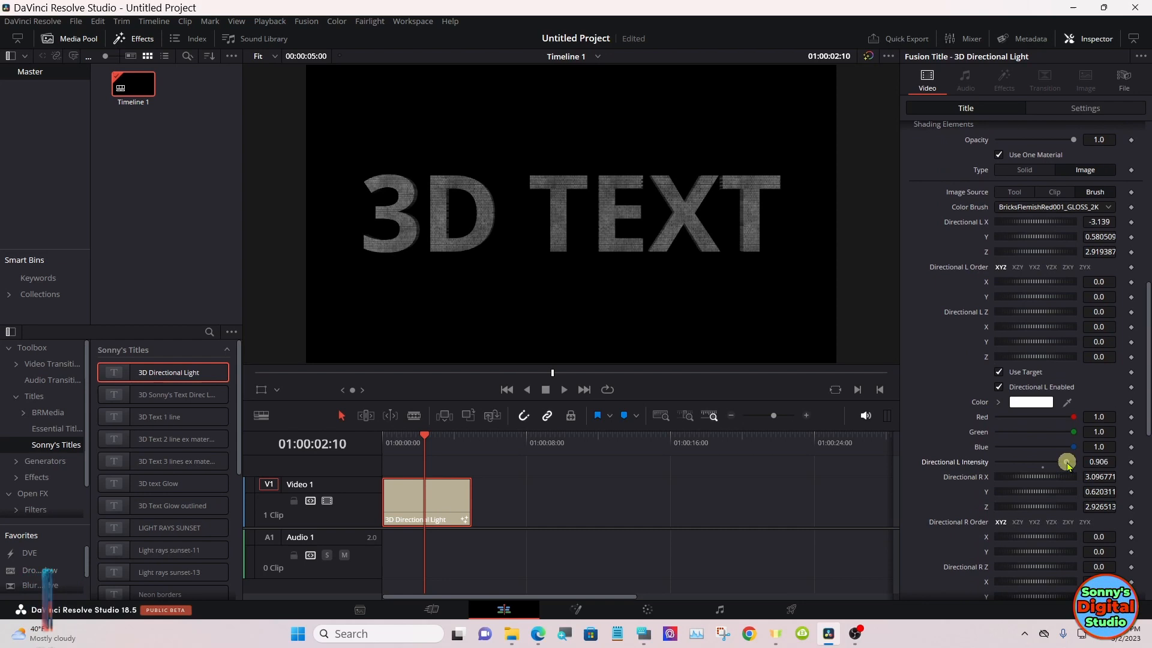
{"action": "left_click_drag", "start_coordinate": [1069, 460], "coordinate": [1063, 461]}
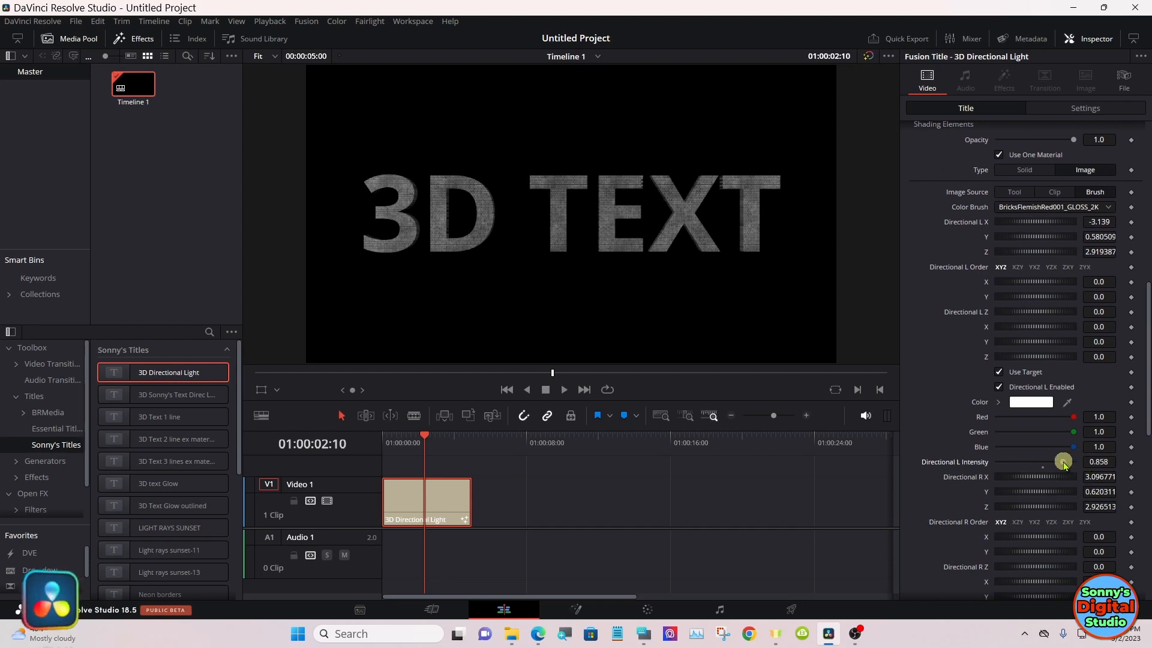
{"action": "left_click_drag", "start_coordinate": [1065, 464], "coordinate": [1042, 470]}
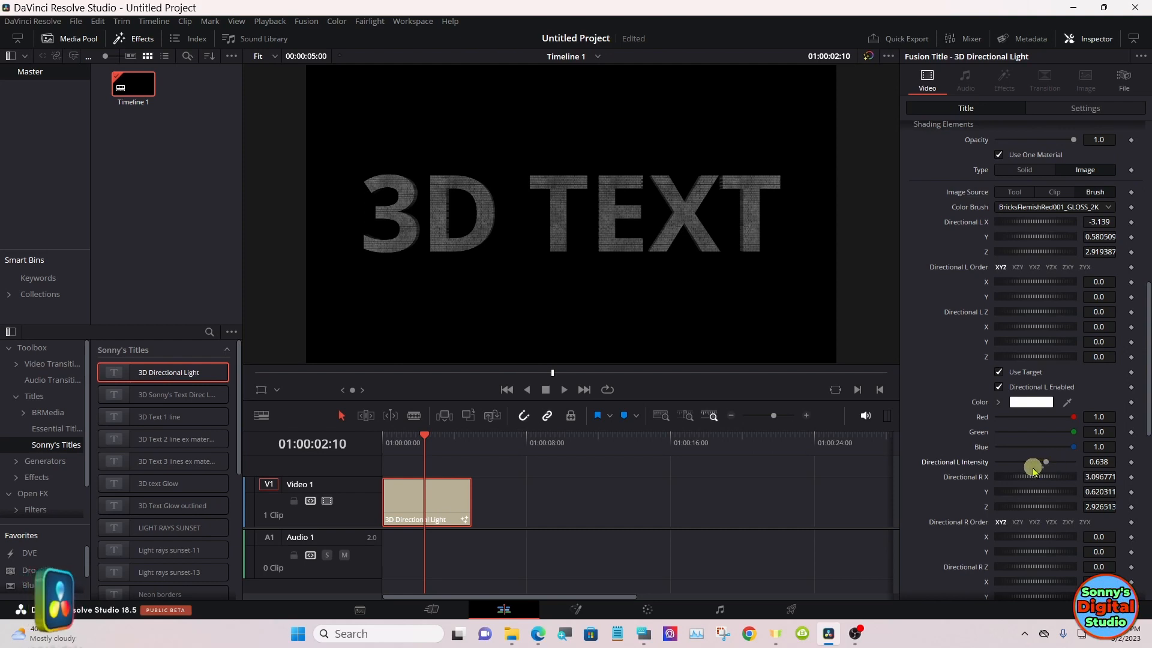
{"action": "left_click_drag", "start_coordinate": [1032, 467], "coordinate": [1043, 467]}
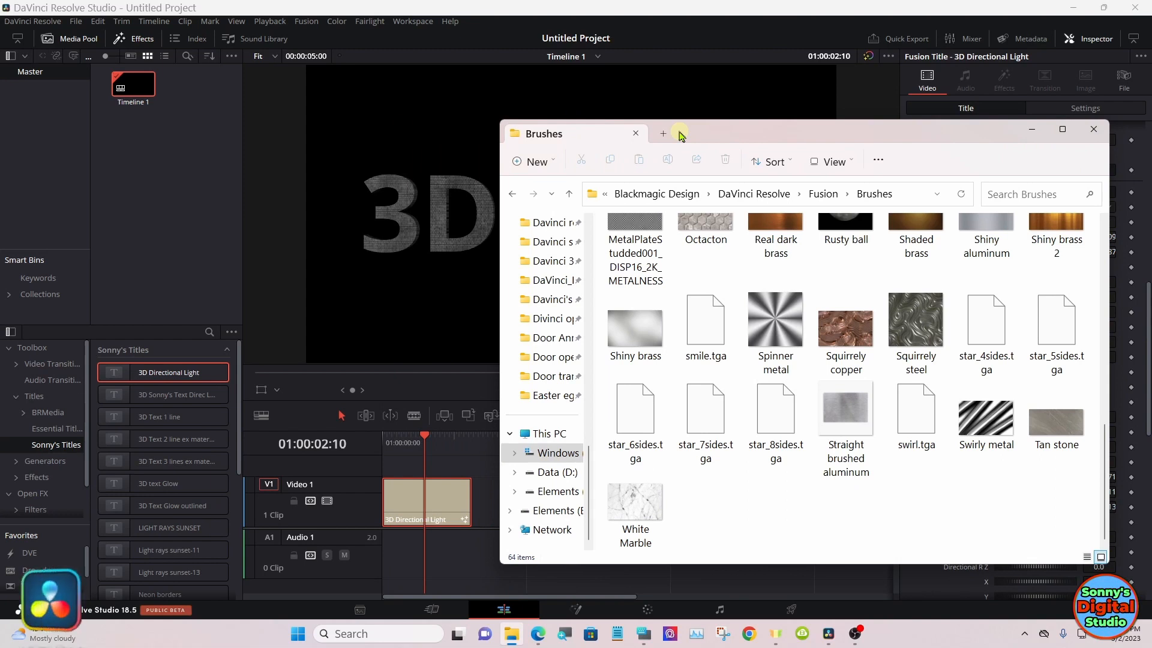
- Show E:\Shaders from online as large thumbnails and enter the GroundTireTracks001 folder
{"action": "right_click", "coordinate": [510, 634]}
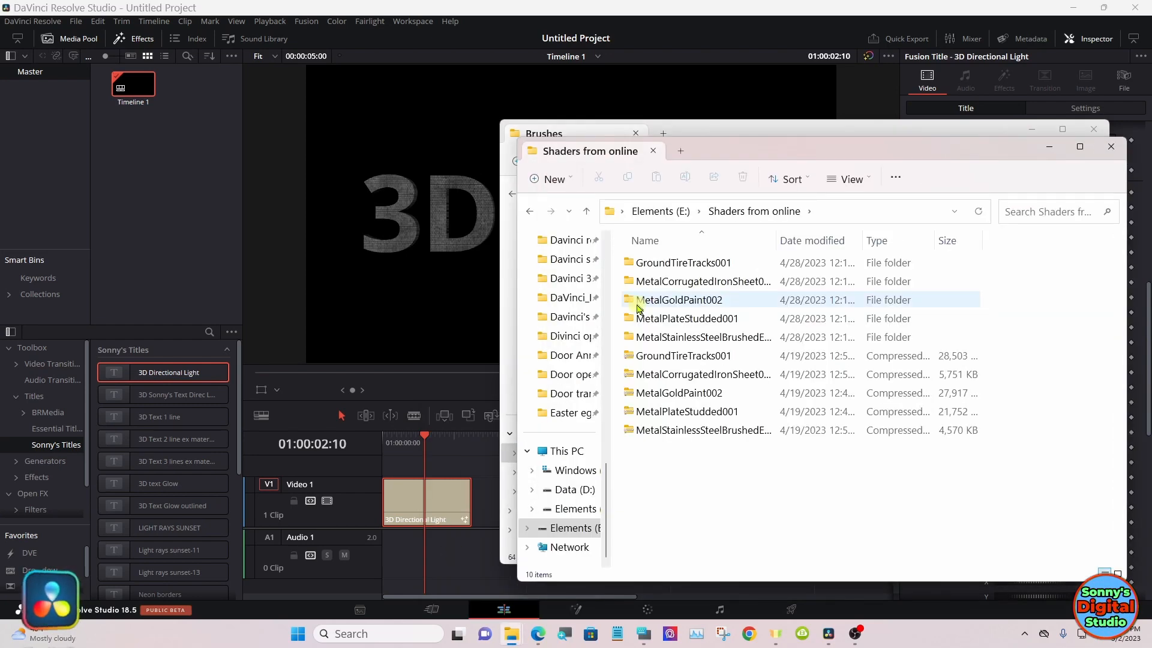
{"action": "left_click", "coordinate": [847, 179]}
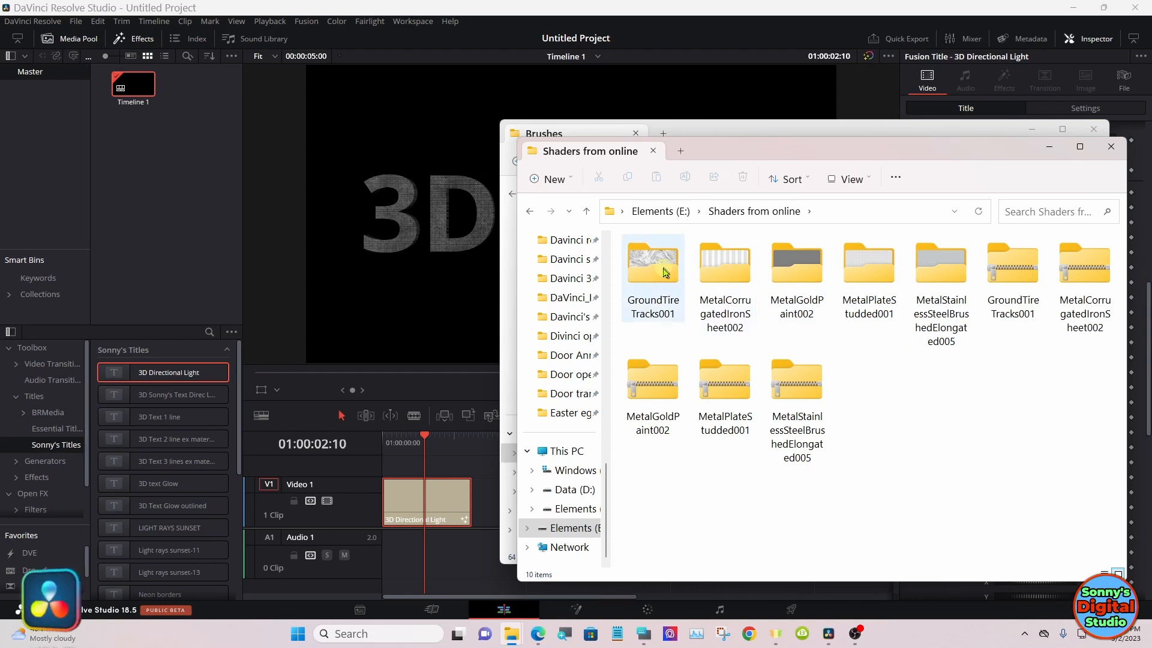
{"action": "double_click", "coordinate": [652, 264]}
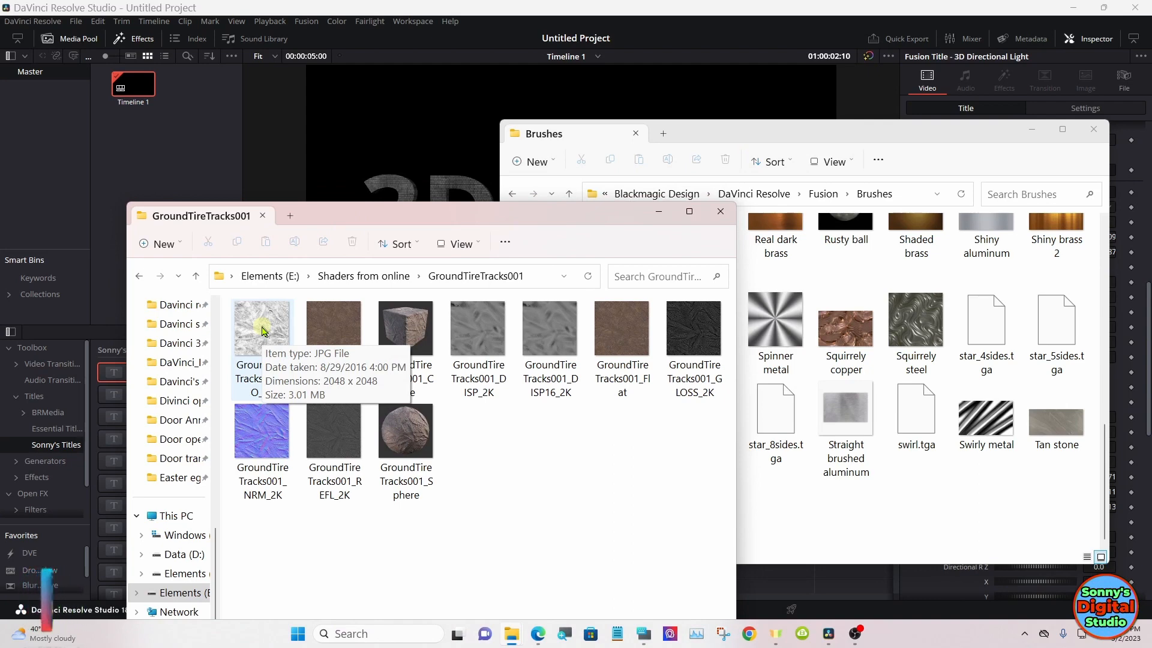
- Copy GroundTireTracks001_AO_2K into the Fusion Brushes folder, granting admin permission
{"action": "left_click", "coordinate": [261, 327]}
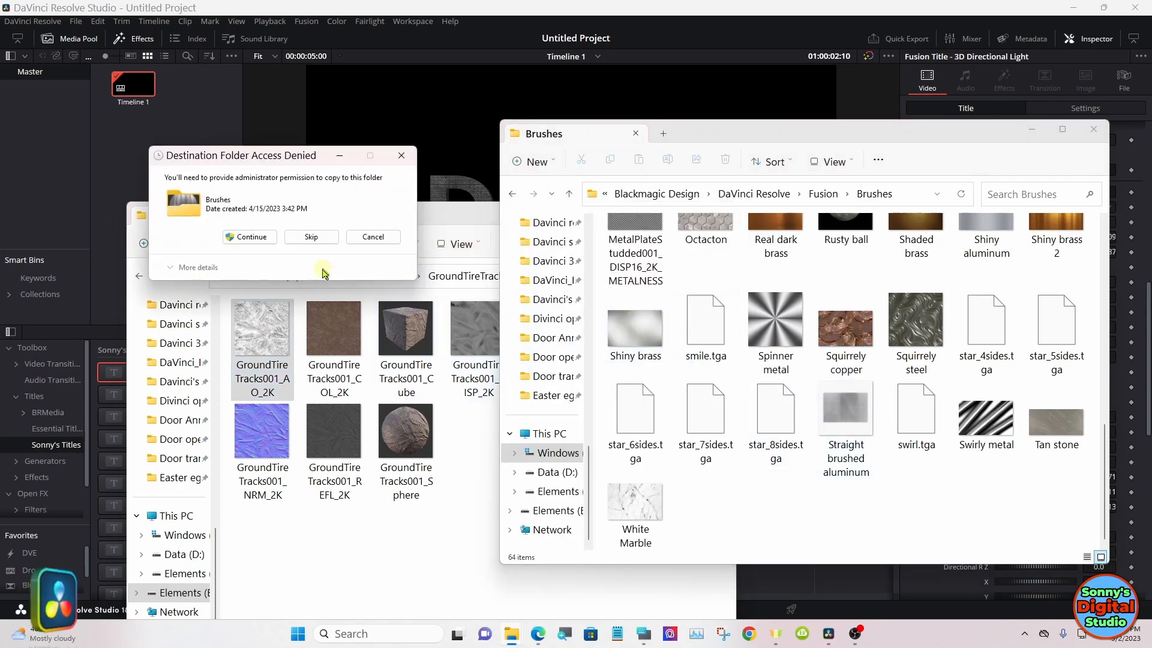
{"action": "mouse_move", "coordinate": [282, 259]}
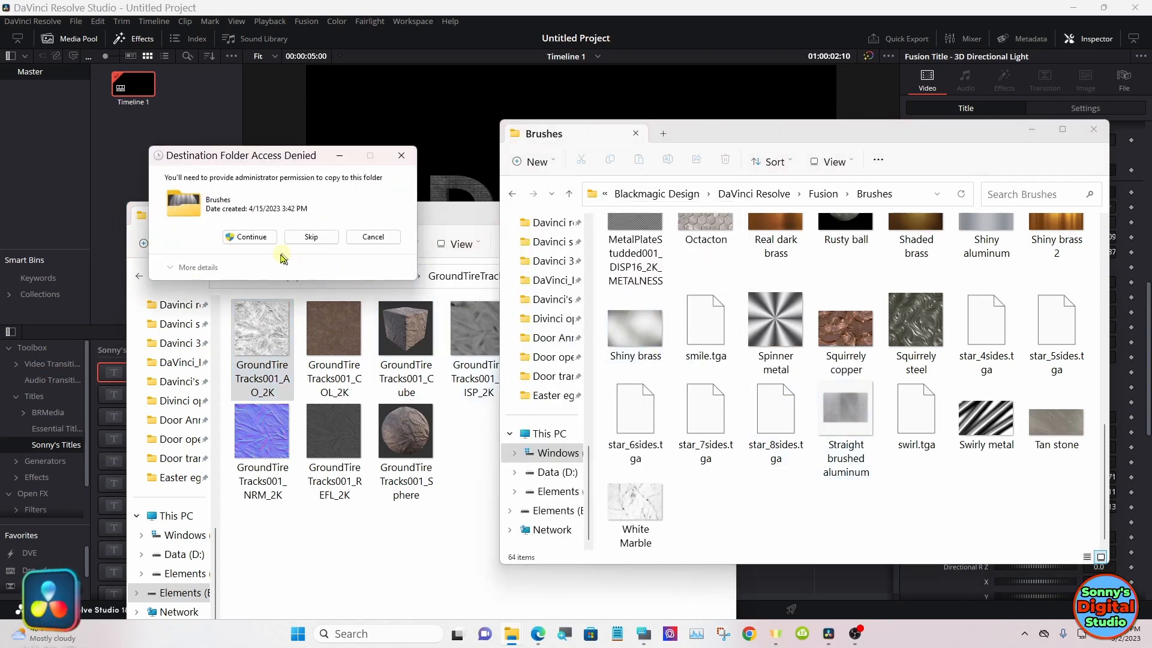
{"action": "left_click", "coordinate": [249, 236]}
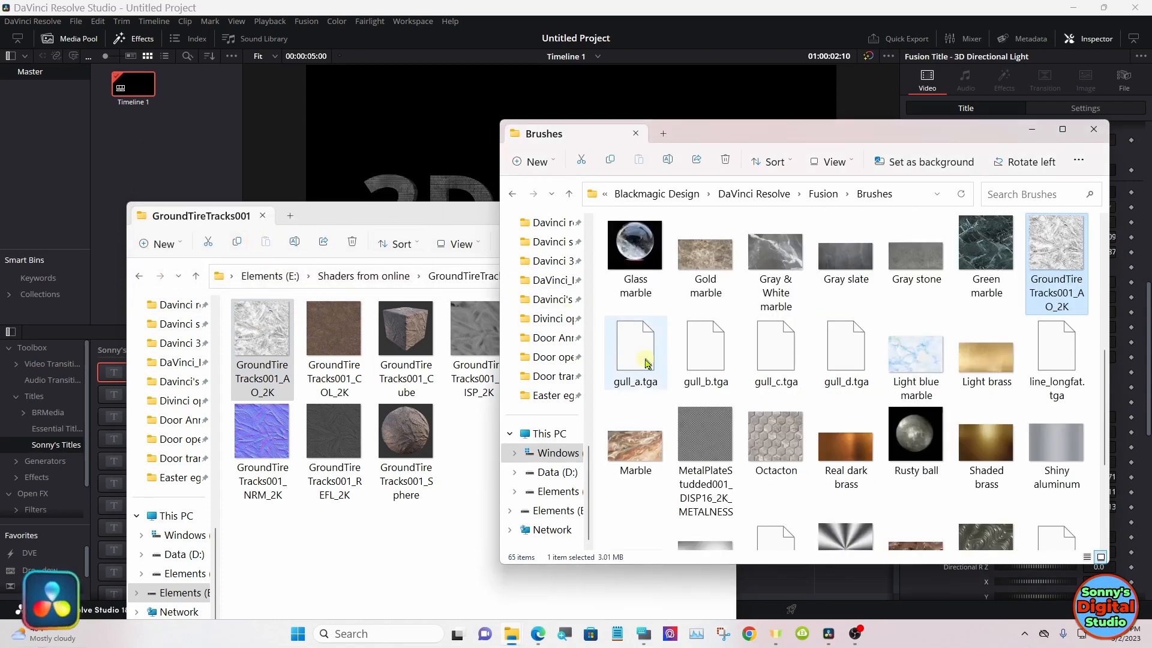
{"action": "mouse_move", "coordinate": [645, 364]}
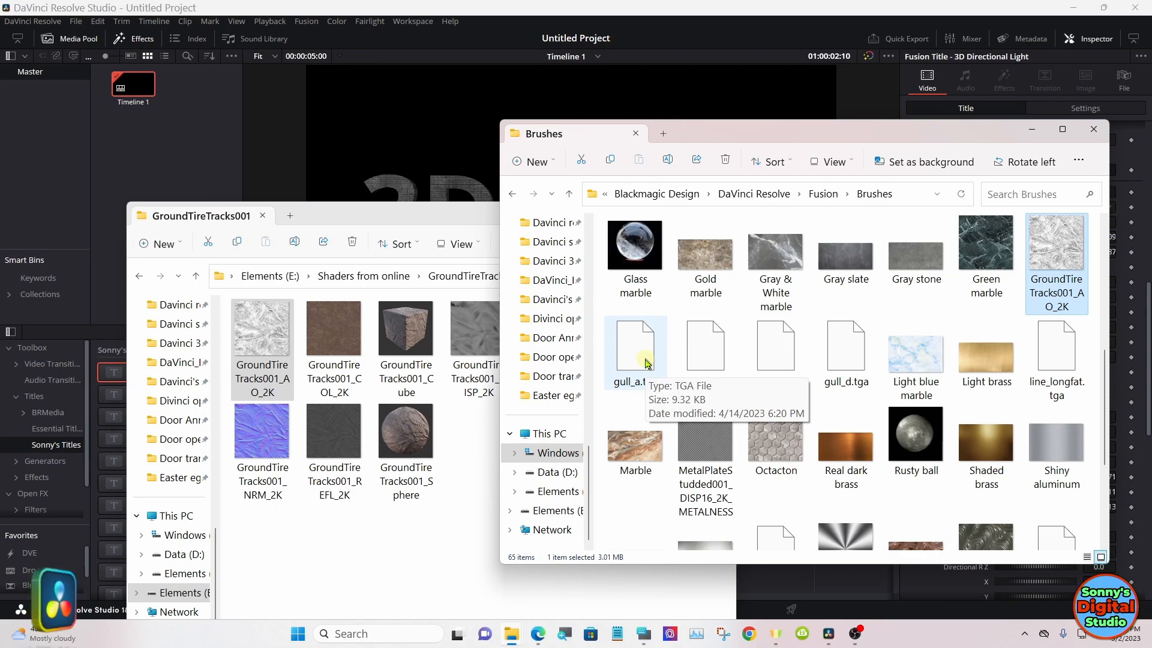
{"action": "mouse_move", "coordinate": [488, 225]}
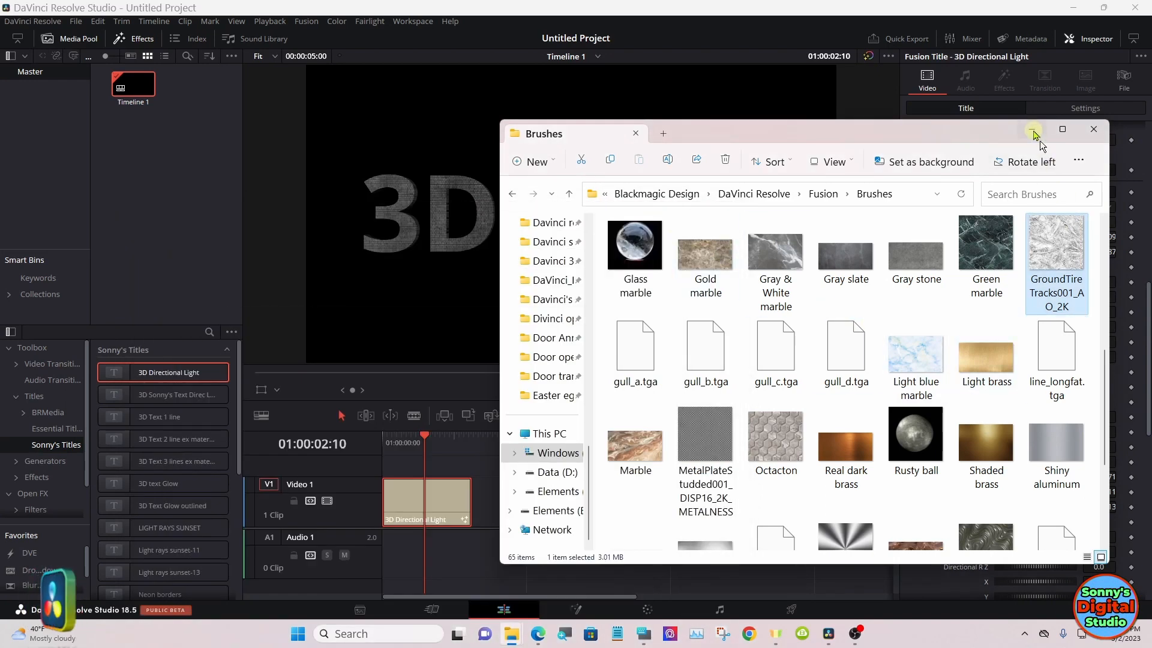
{"action": "mouse_move", "coordinate": [1034, 132]}
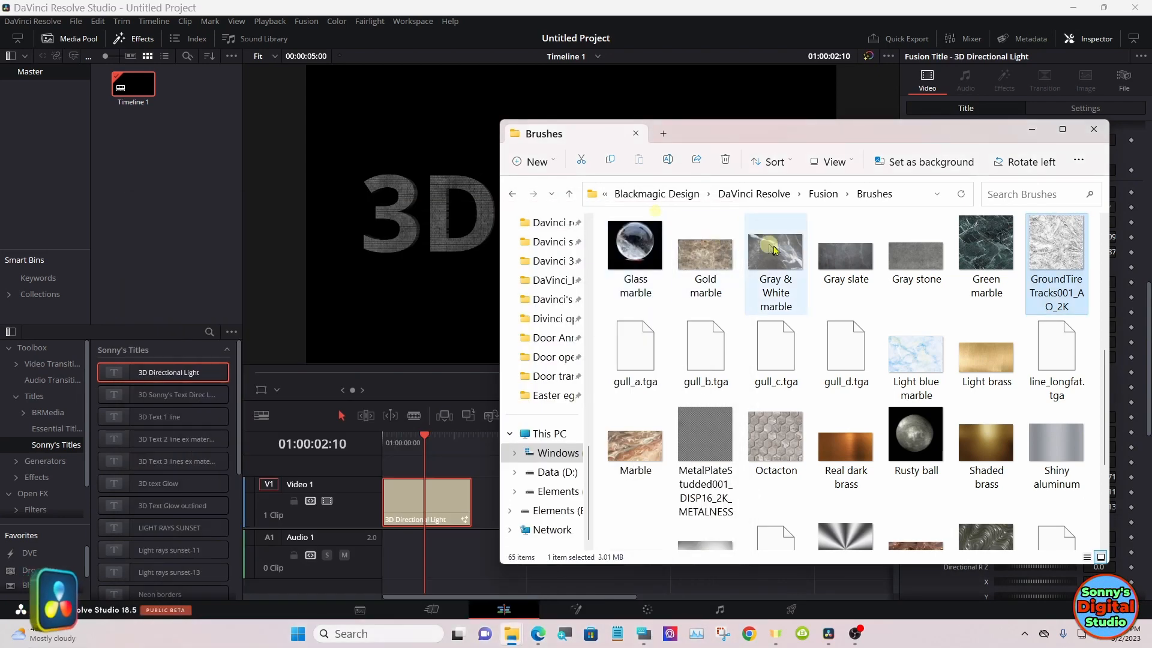
{"action": "mouse_move", "coordinate": [901, 295]}
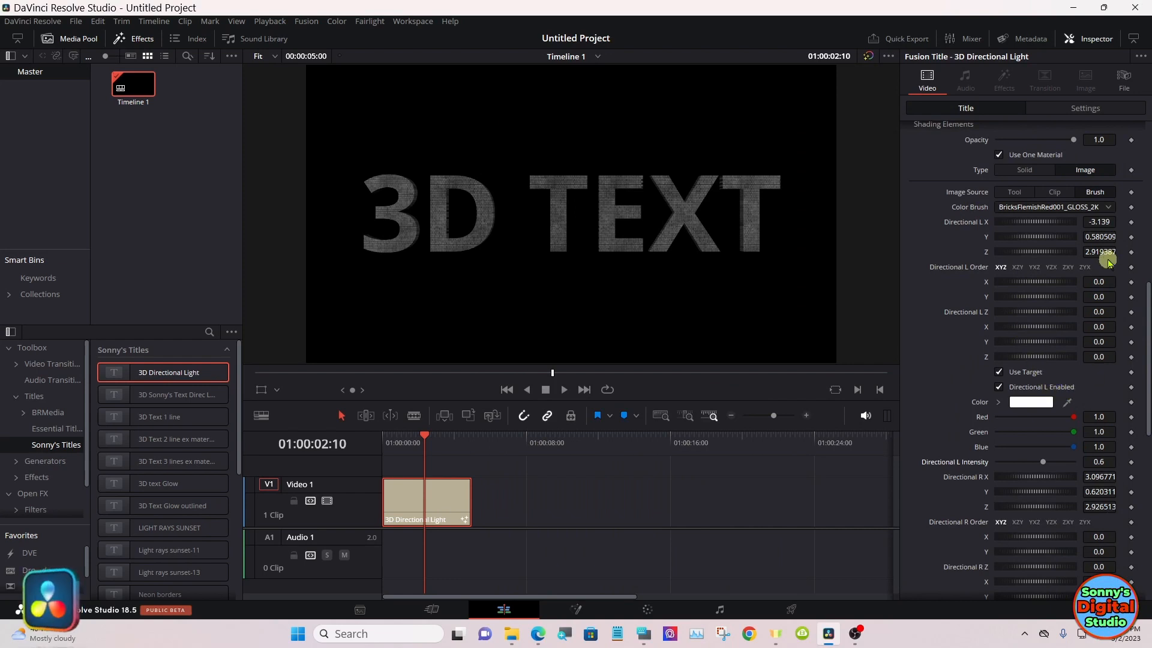
- Save the project as 'a' before restarting DaVinci Resolve
{"action": "left_click", "coordinate": [1108, 207]}
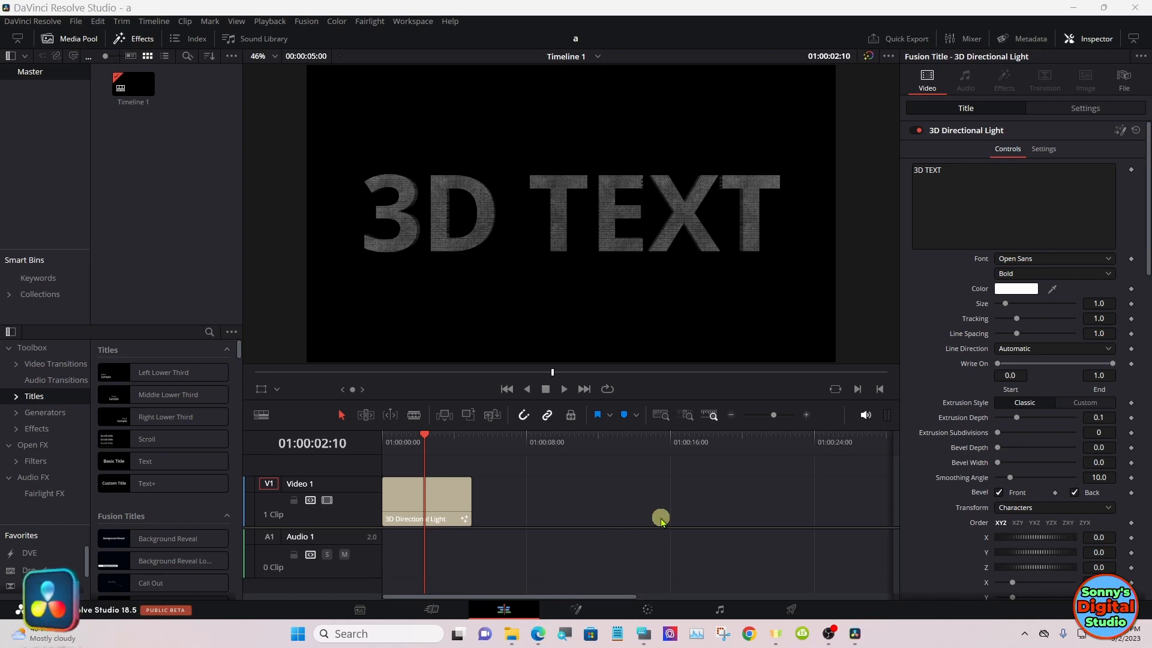
{"action": "mouse_move", "coordinate": [997, 314]}
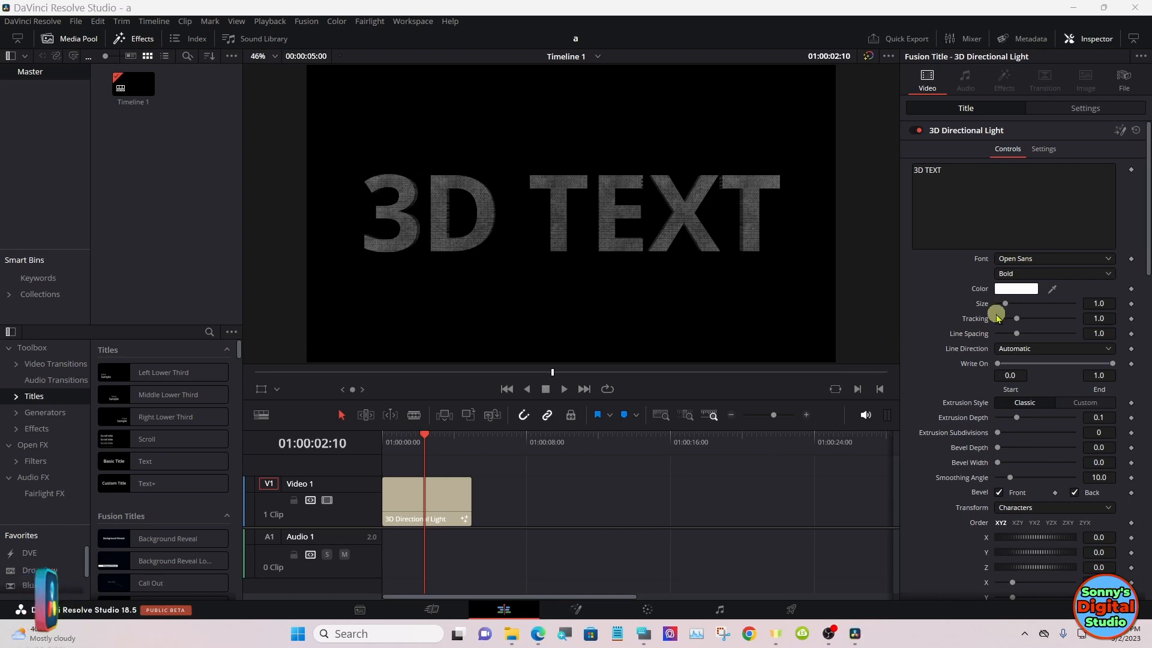
- Reopen the Color Brush list in the title's Shading Elements
{"action": "left_click", "coordinate": [460, 503]}
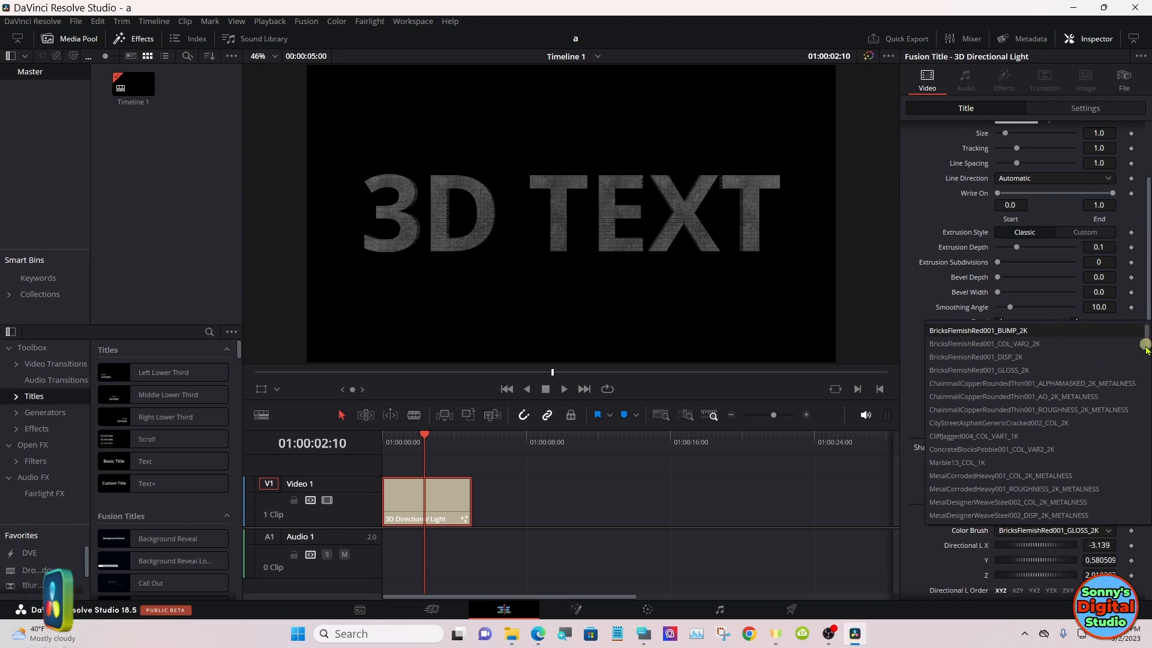
- Pick the newly added GroundTireTracks001_AO_2K as the letters' colour brush
{"action": "scroll", "scroll_direction": "down", "scroll_amount": 3}
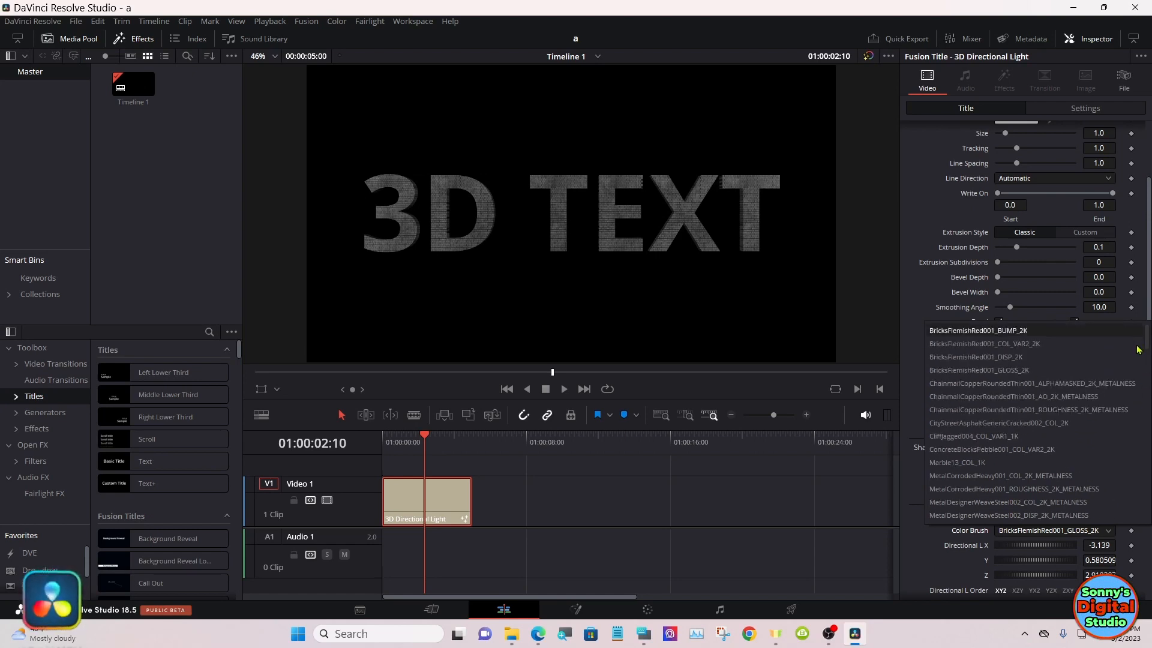
{"action": "scroll", "scroll_direction": "down", "scroll_amount": 3}
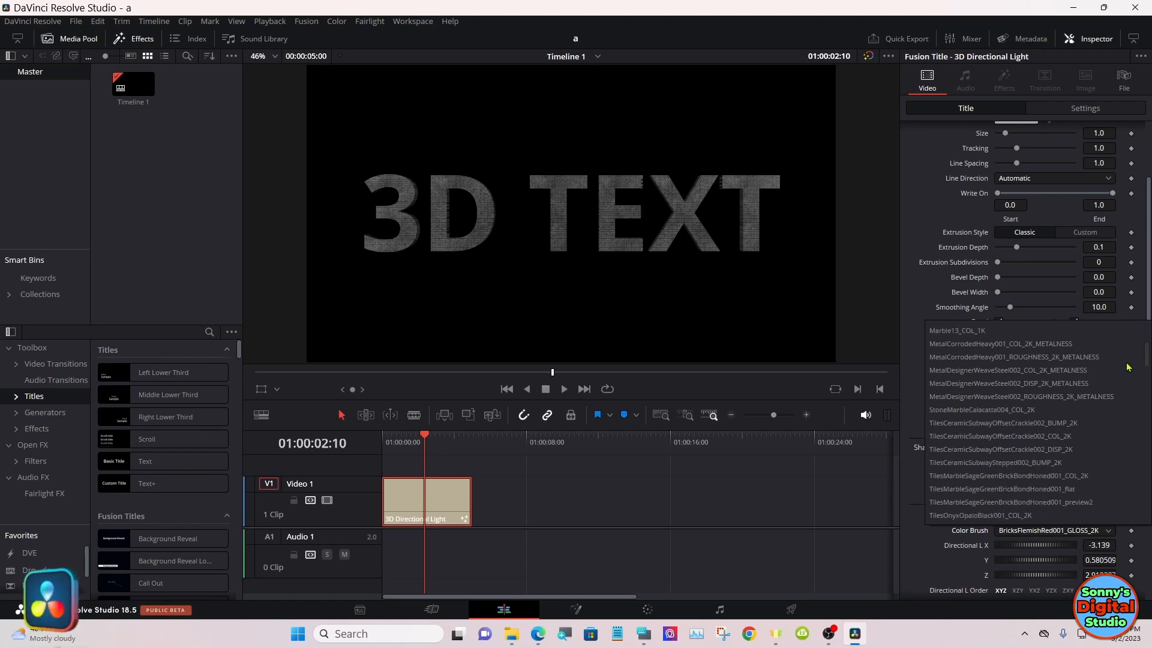
{"action": "scroll", "scroll_direction": "down", "scroll_amount": 3}
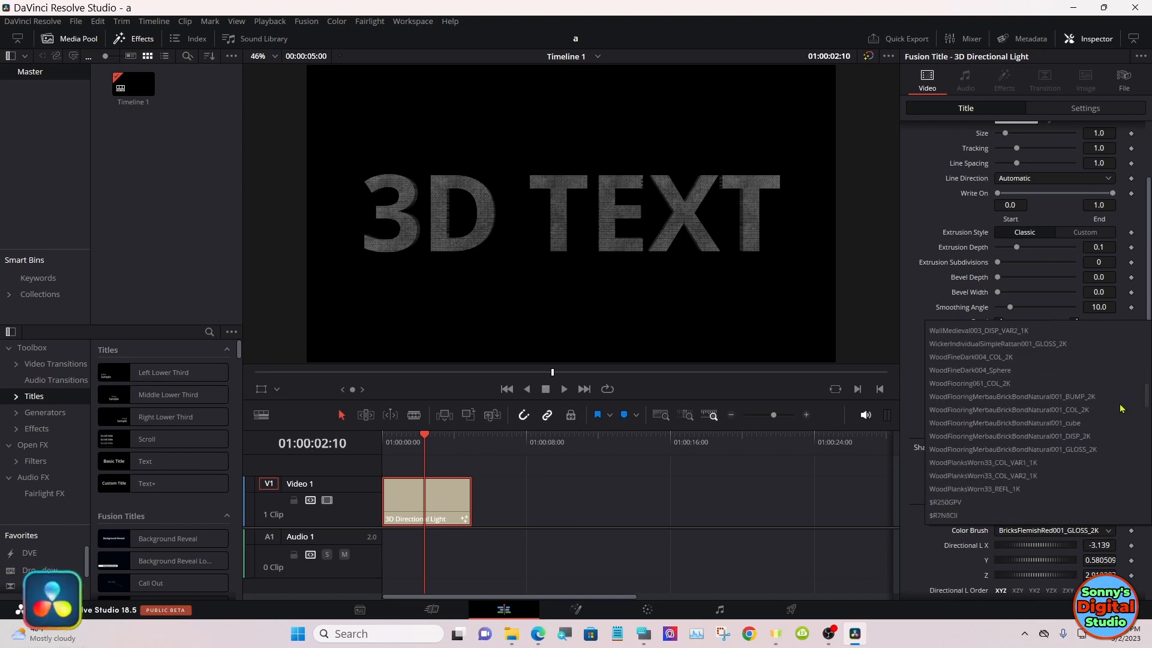
{"action": "scroll", "scroll_direction": "down", "scroll_amount": 3}
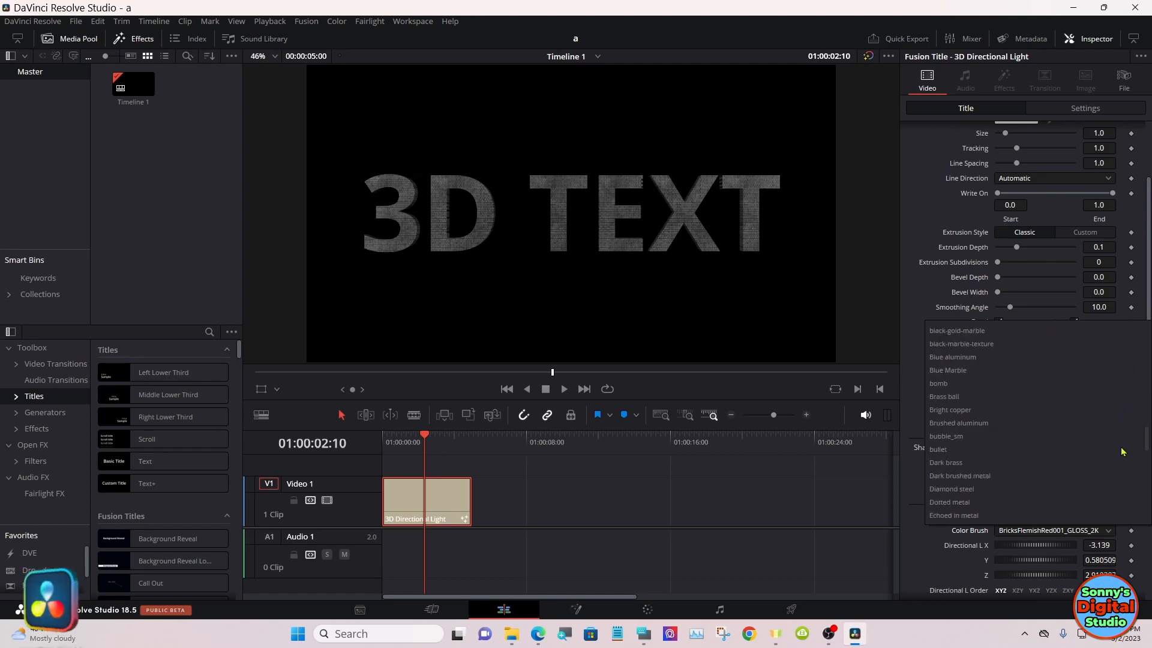
{"action": "scroll", "scroll_direction": "down", "scroll_amount": 3}
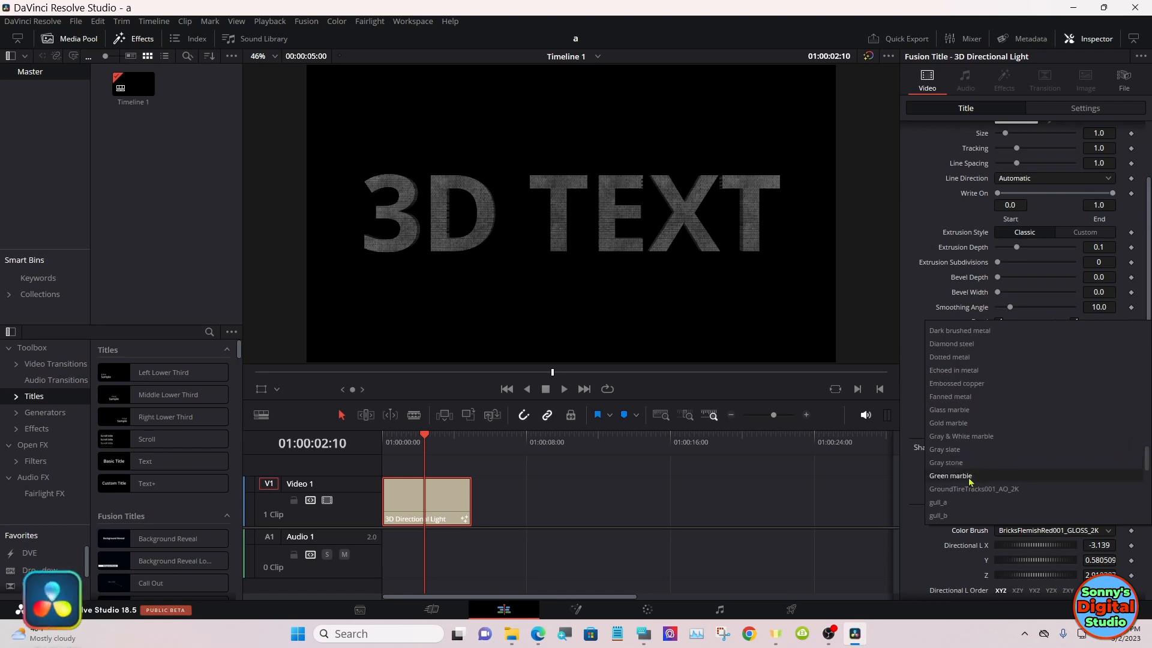
{"action": "mouse_move", "coordinate": [973, 488]}
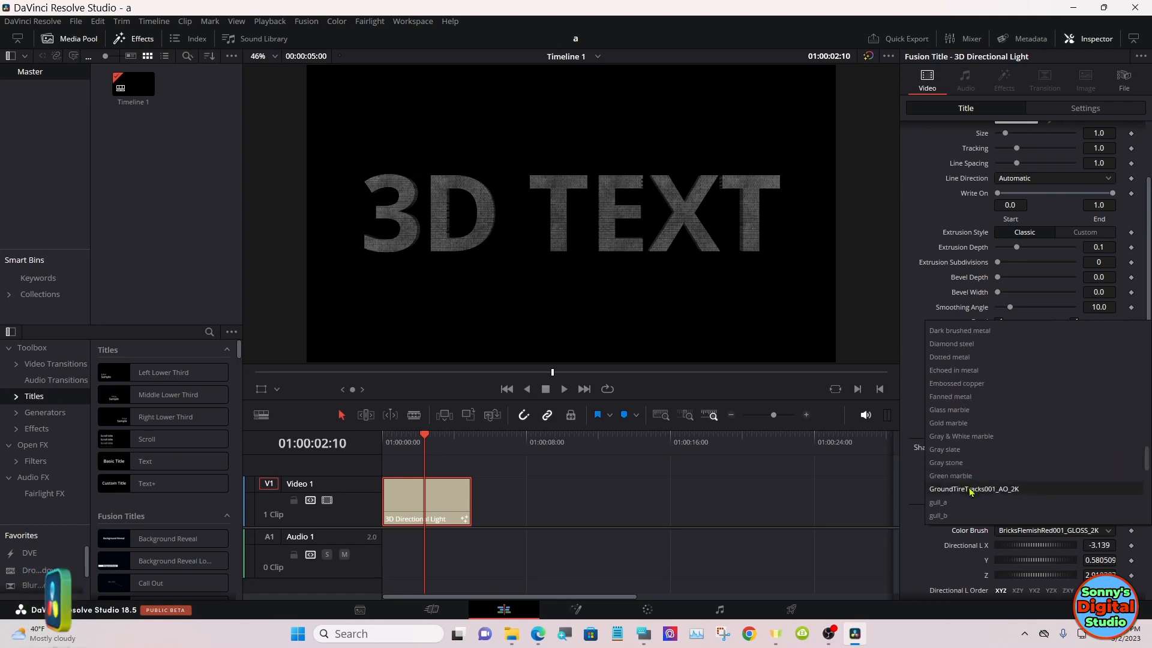
{"action": "left_click", "coordinate": [973, 488]}
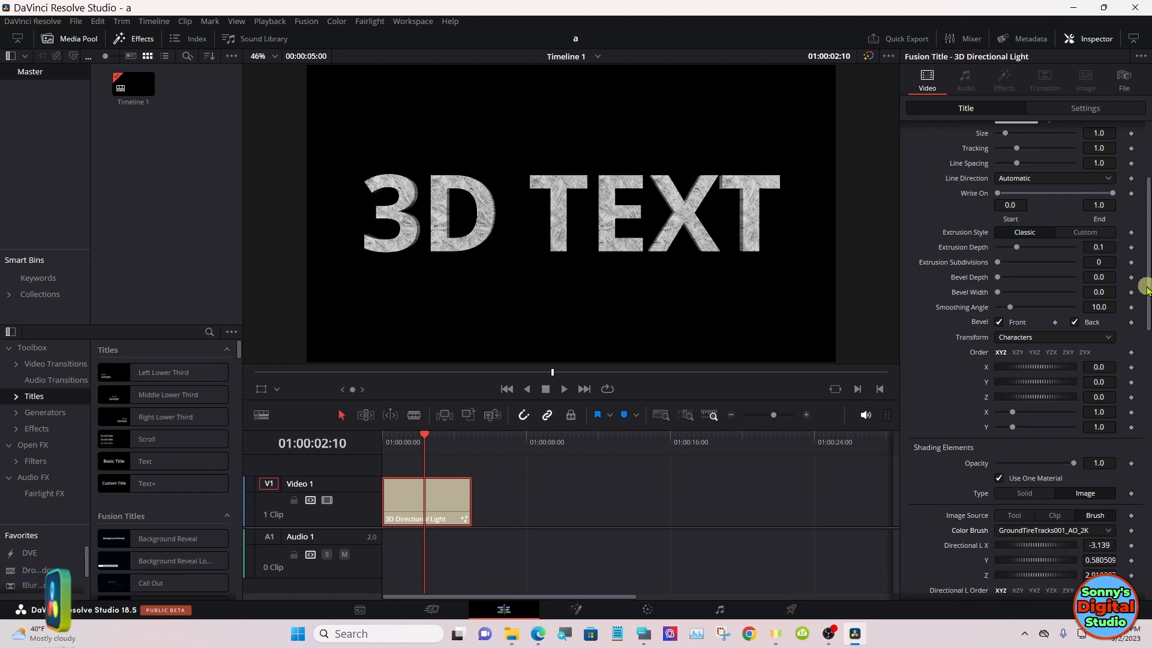
- Load a GroundTireTracks001 texture file as the letters' image source via Browse
{"action": "scroll", "scroll_direction": "down", "scroll_amount": 3}
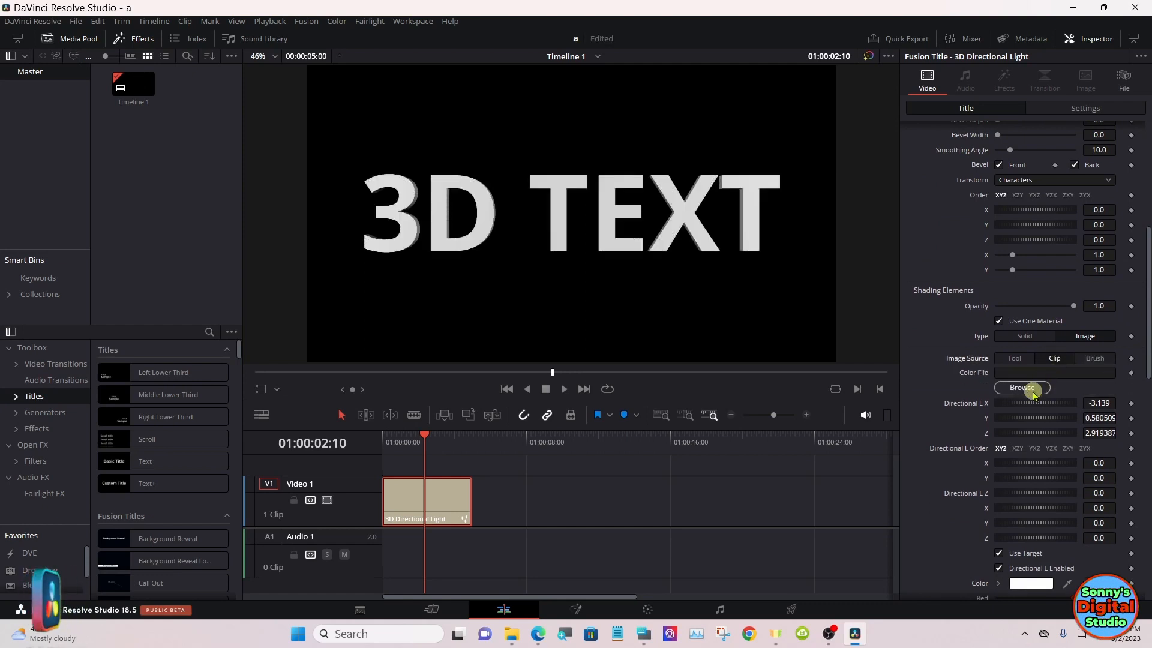
{"action": "left_click", "coordinate": [1021, 388]}
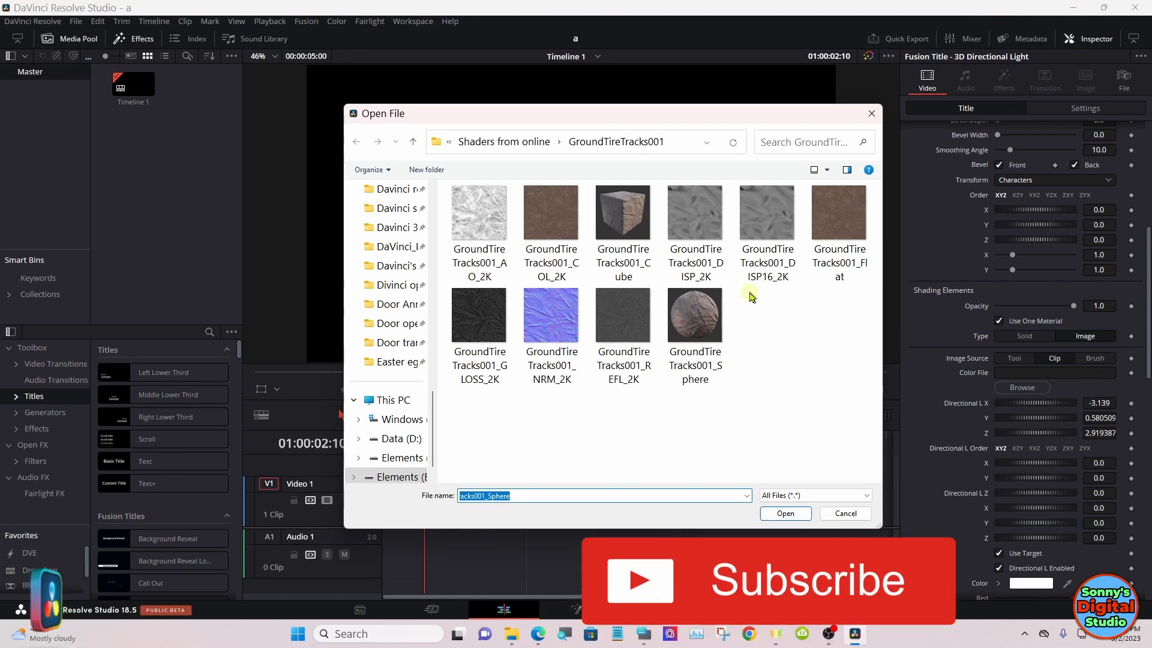
{"action": "left_click", "coordinate": [551, 316]}
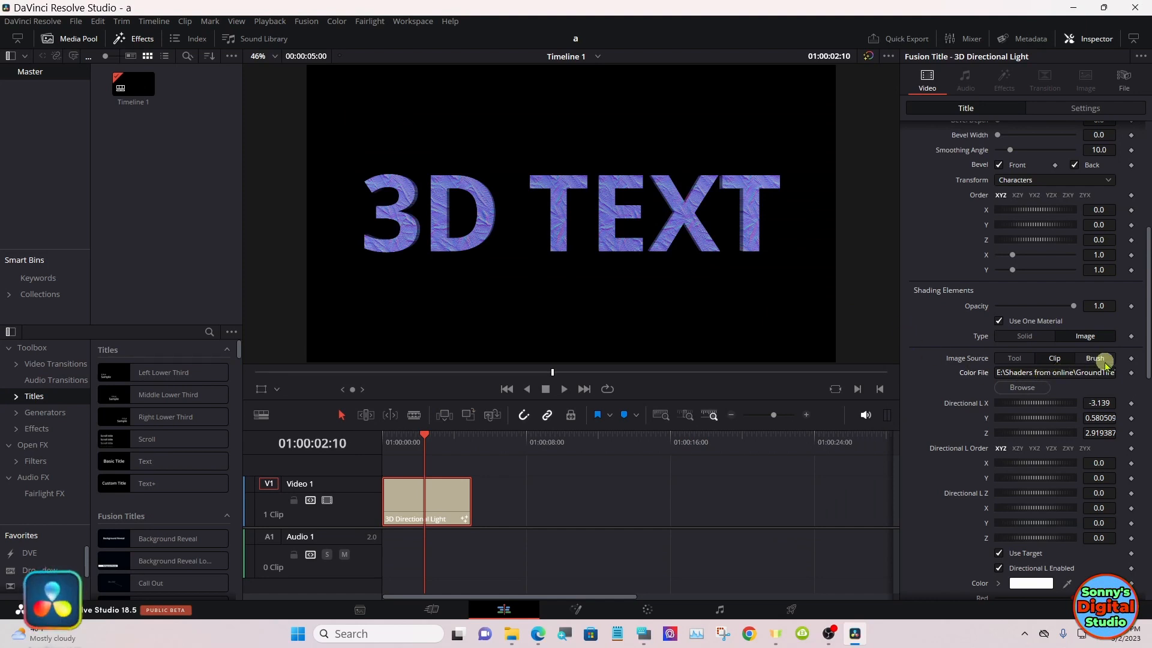
- Return Image Source to Brush and apply the Dark brass colour brush
{"action": "left_click", "coordinate": [1101, 358]}
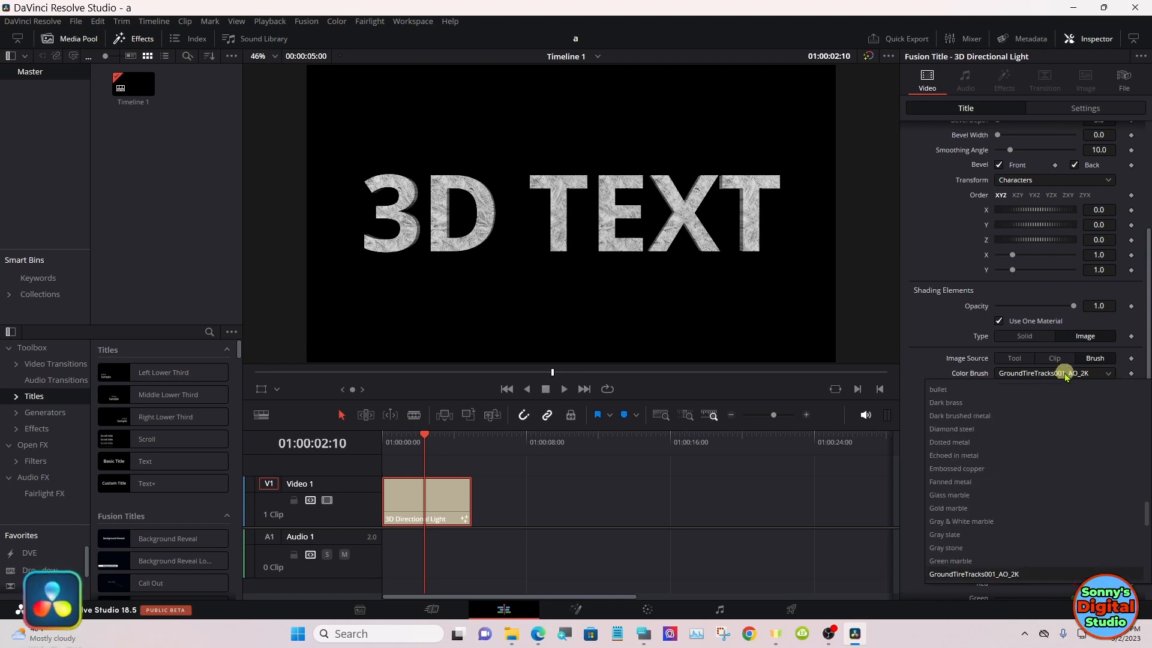
{"action": "left_click", "coordinate": [947, 402]}
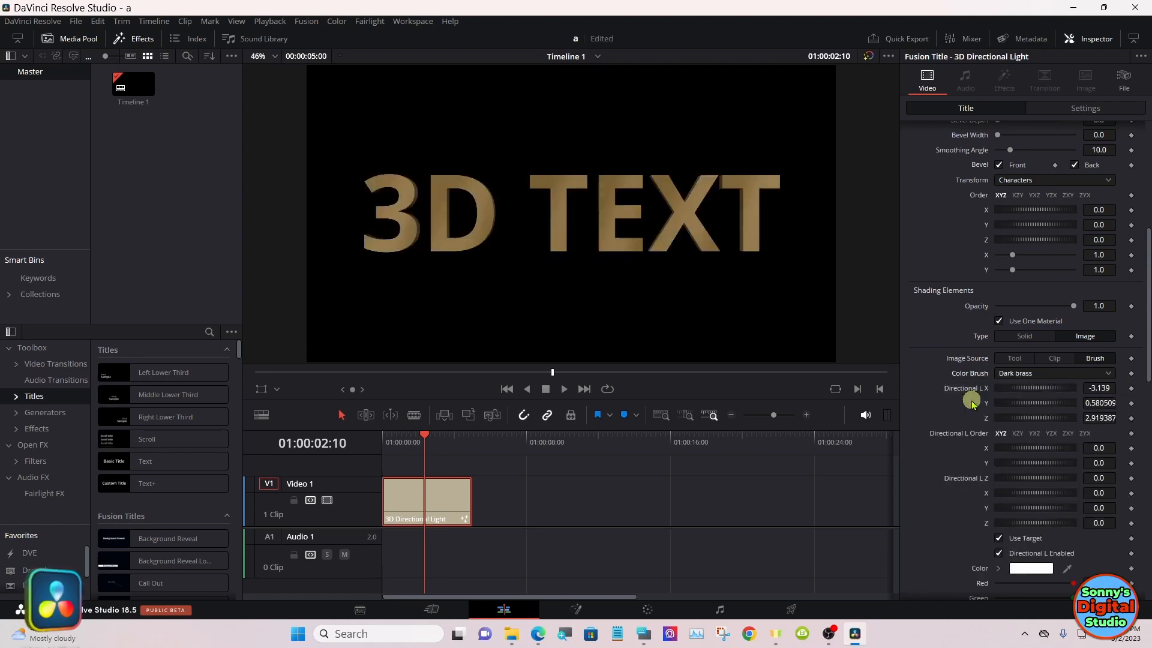
{"action": "mouse_move", "coordinate": [1045, 391]}
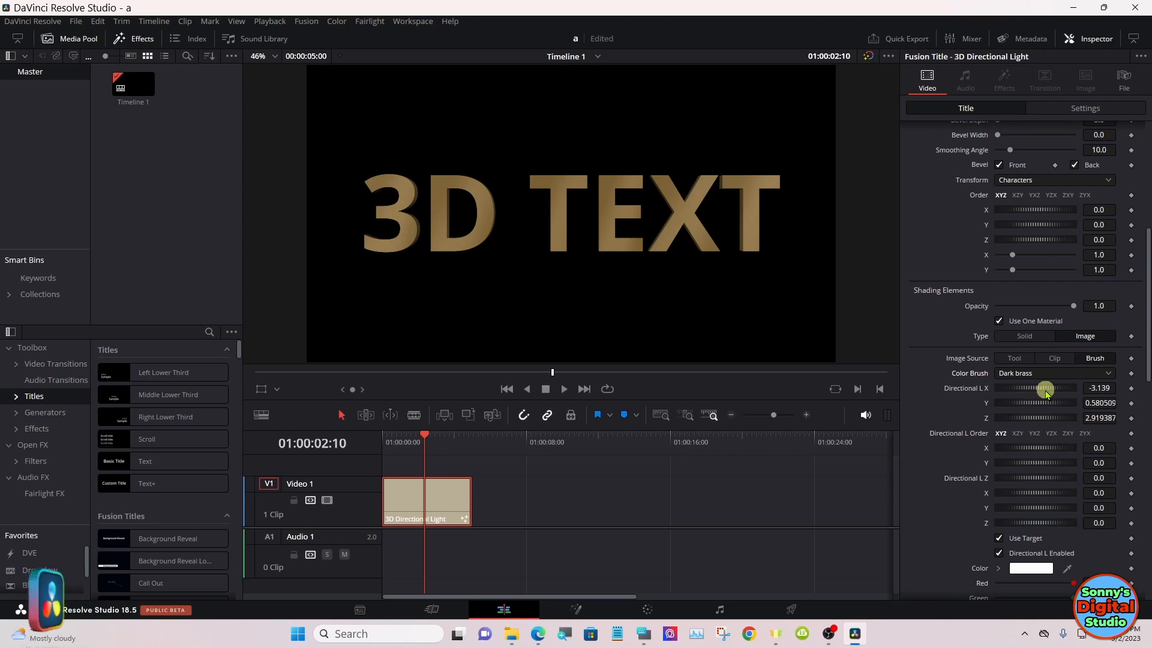
{"action": "mouse_move", "coordinate": [670, 436]}
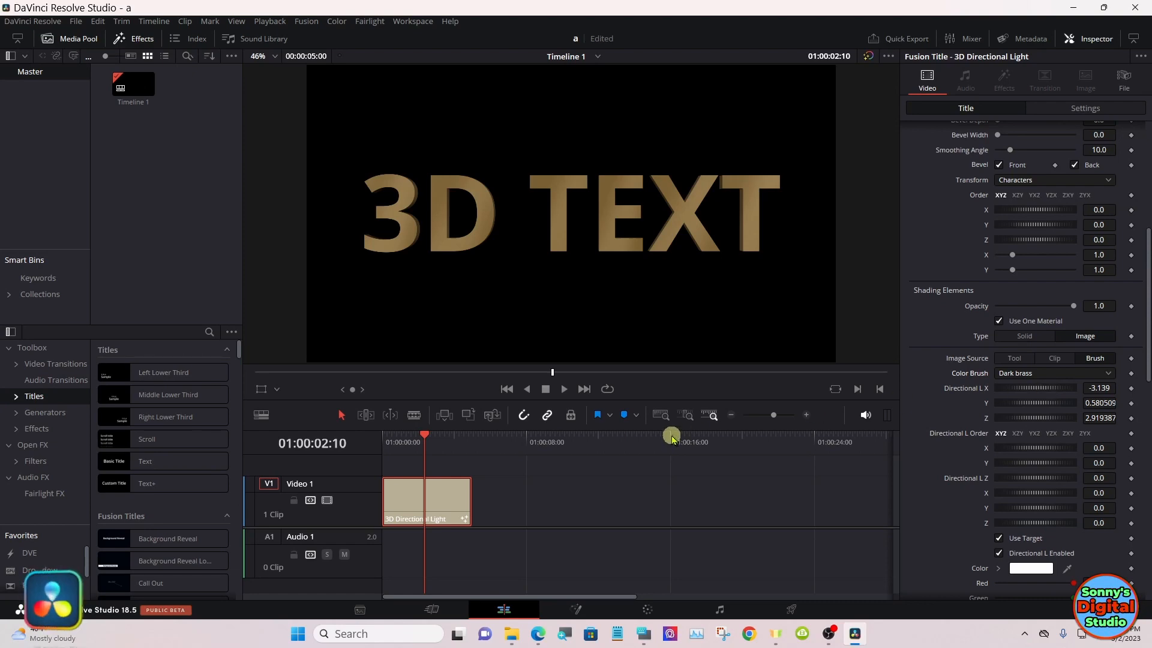